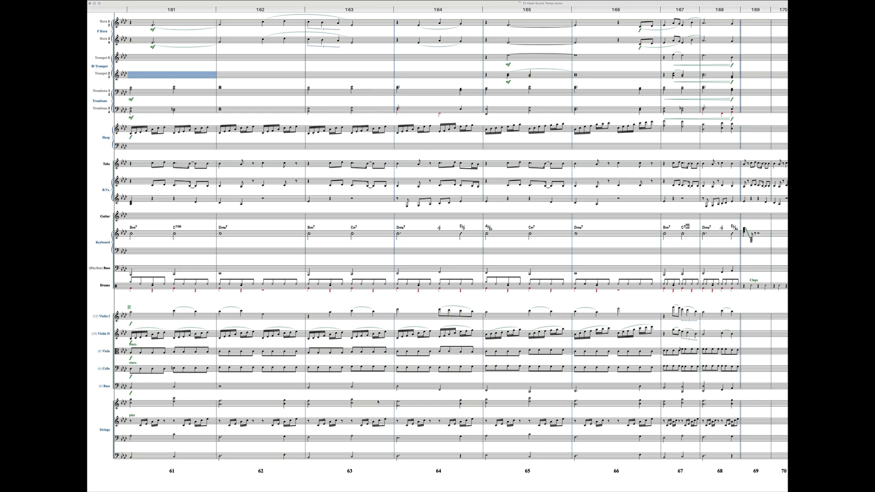
{"action": "mouse_move", "coordinate": [187, 407]}
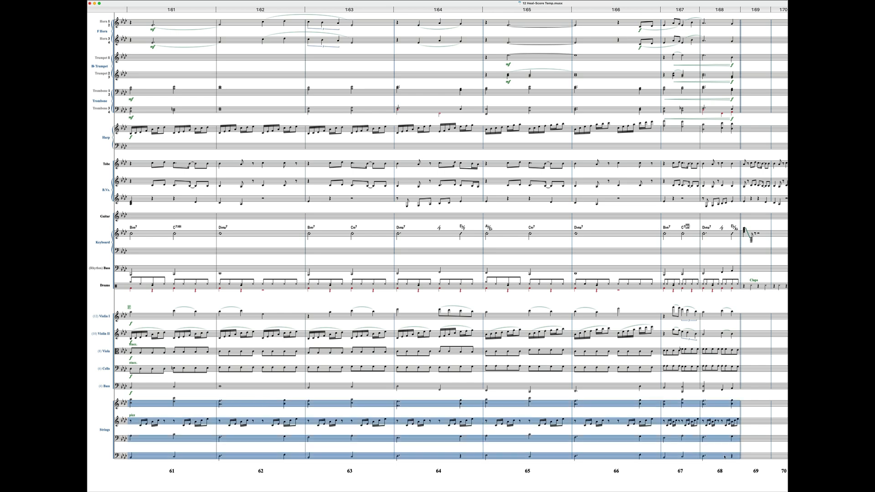
Step: Try measure-61 selections on the middle strings, Violin II and rhythm bass staves, clearing each
{"action": "left_click", "coordinate": [197, 410]}
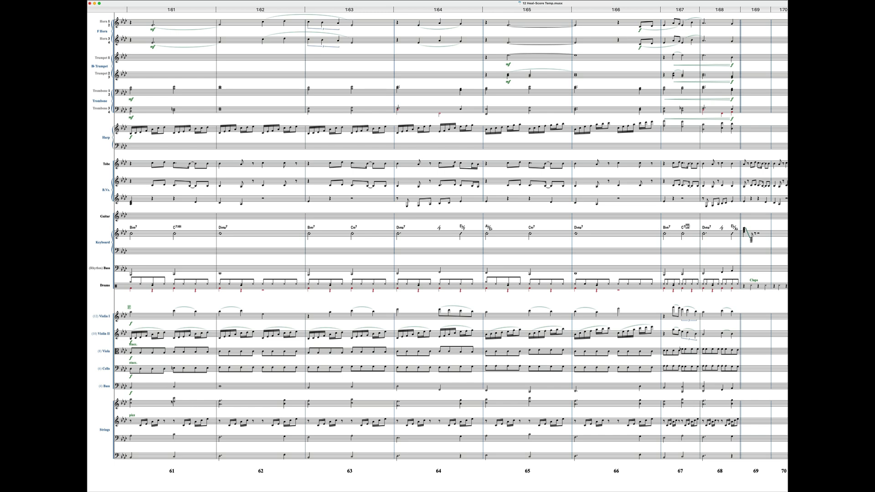
{"action": "mouse_move", "coordinate": [353, 410]}
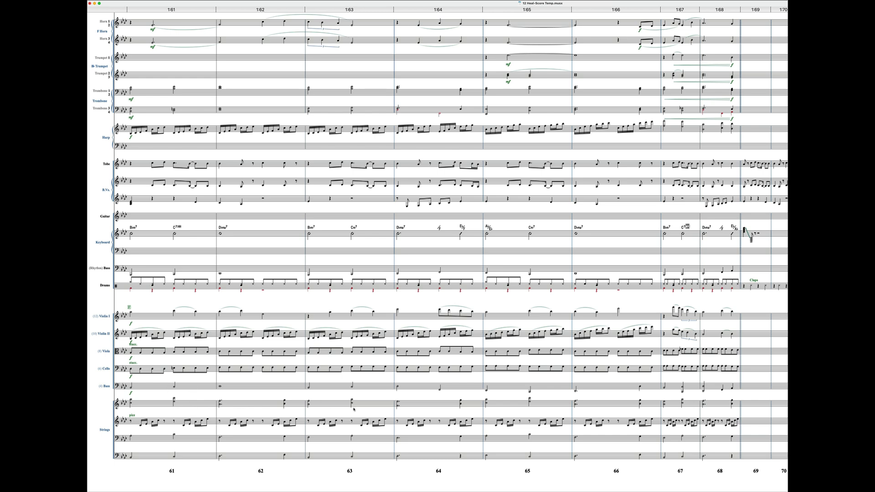
{"action": "mouse_move", "coordinate": [144, 321]}
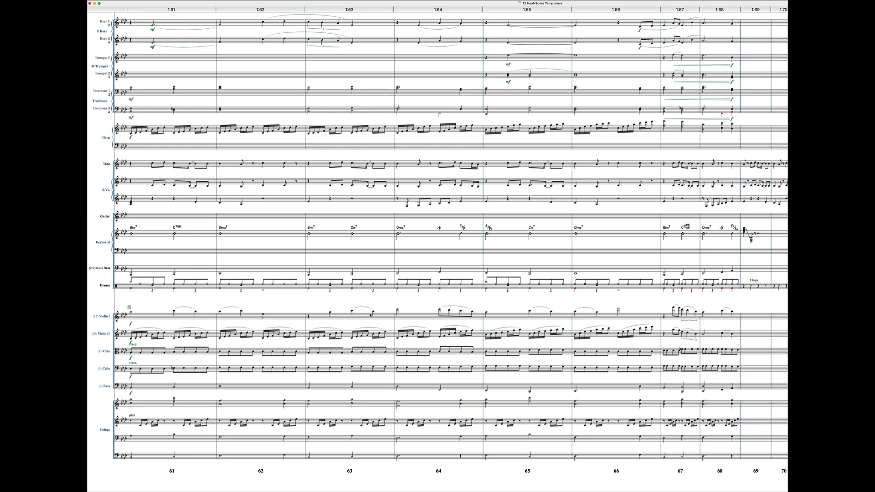
{"action": "mouse_move", "coordinate": [188, 432]}
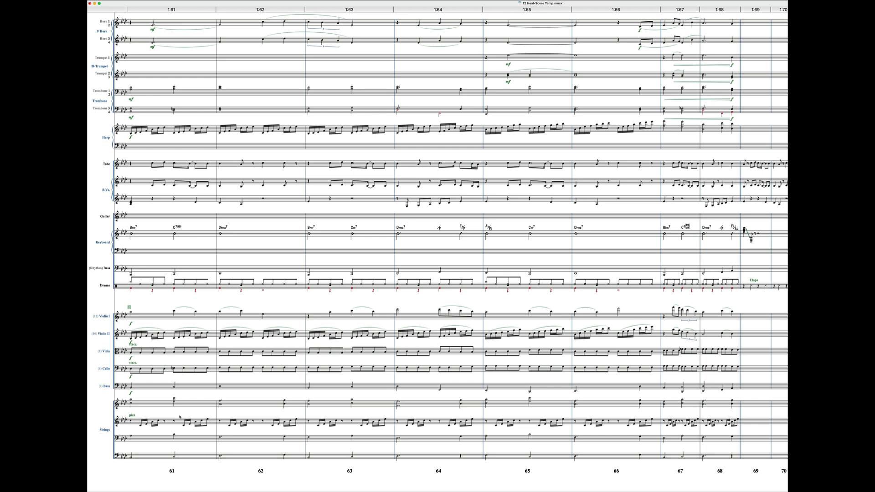
{"action": "left_click", "coordinate": [179, 418]}
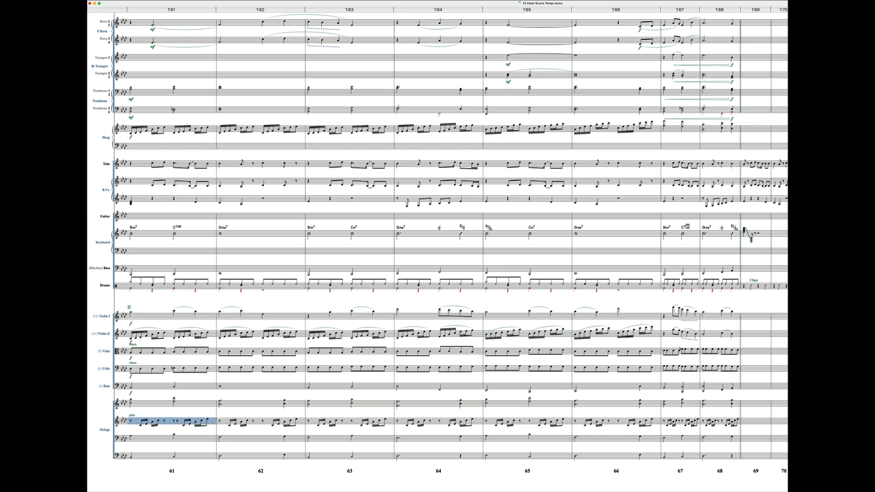
{"action": "mouse_move", "coordinate": [245, 377]}
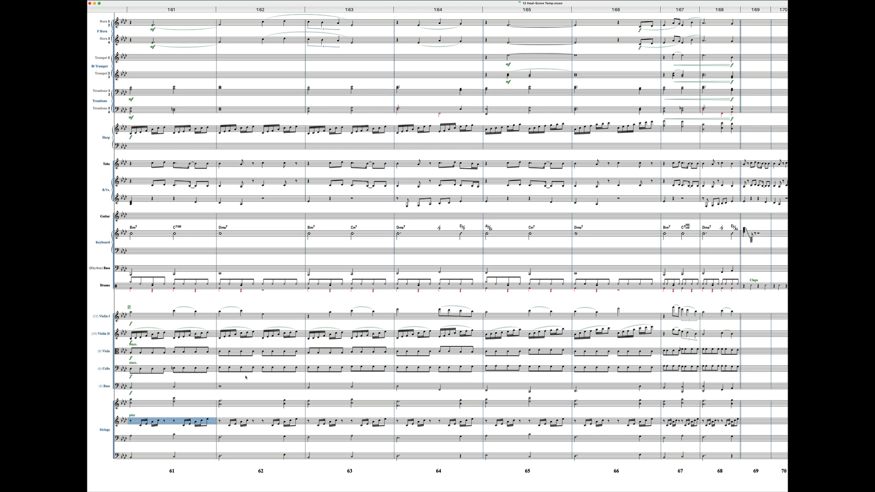
{"action": "left_click", "coordinate": [142, 330]}
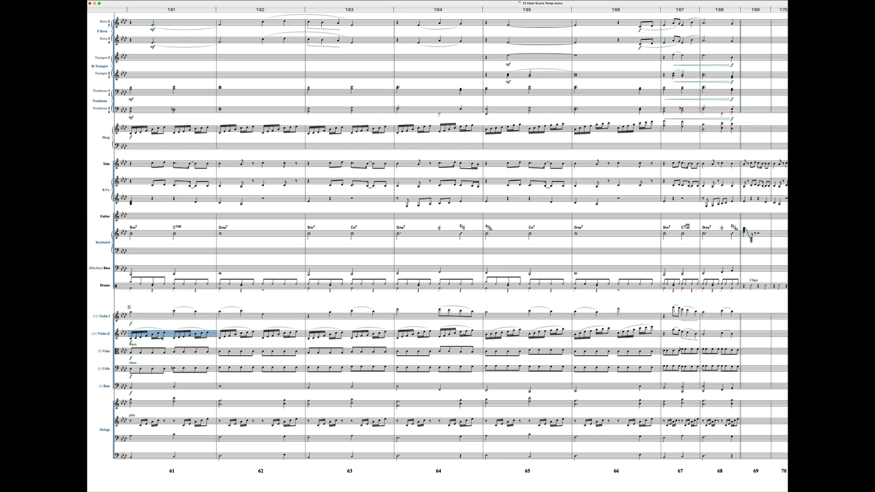
{"action": "mouse_move", "coordinate": [586, 380]}
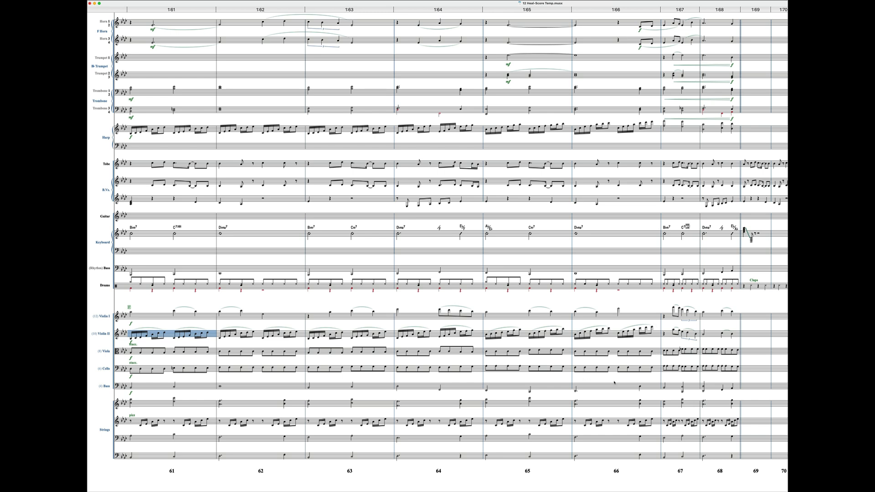
{"action": "mouse_move", "coordinate": [591, 393]}
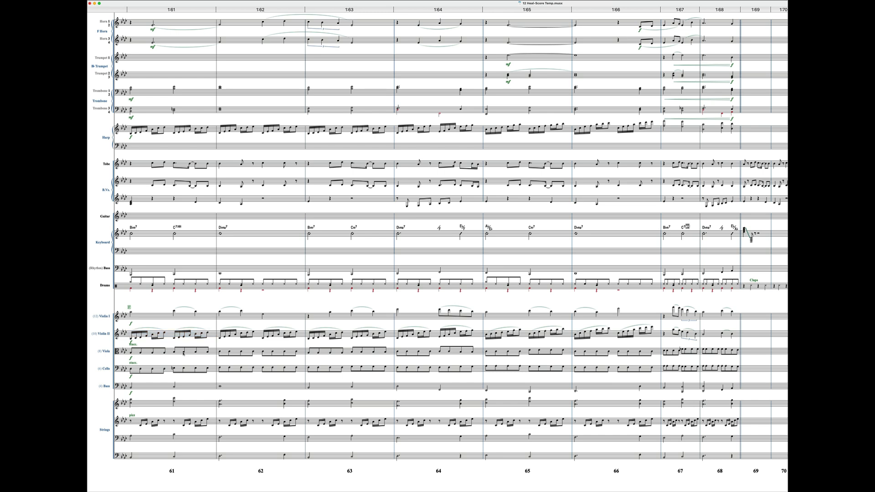
{"action": "mouse_move", "coordinate": [185, 360]}
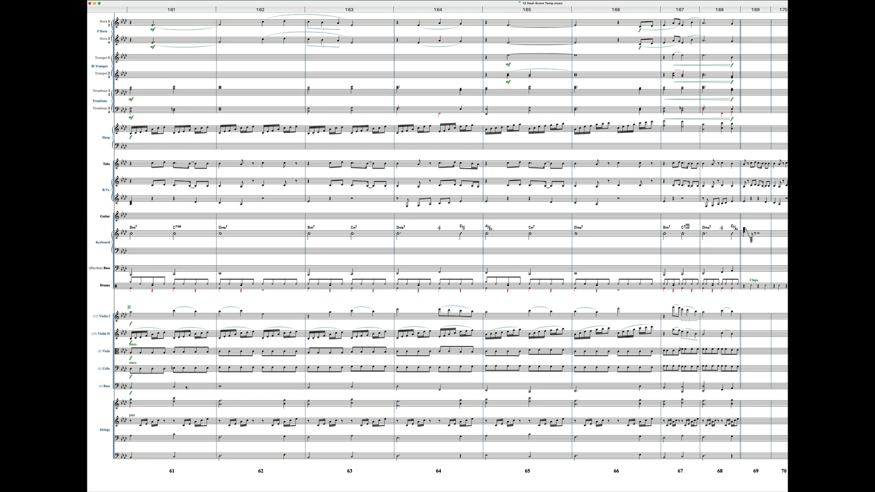
{"action": "left_click", "coordinate": [164, 271]}
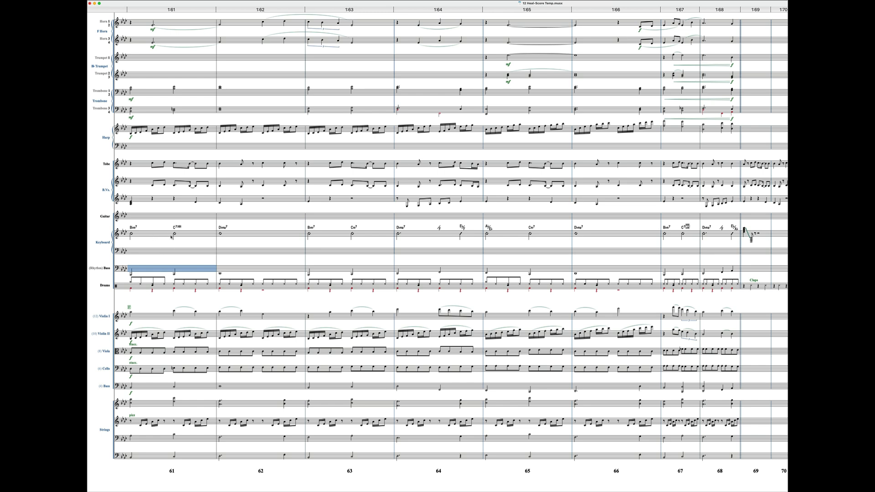
{"action": "mouse_move", "coordinate": [169, 191]}
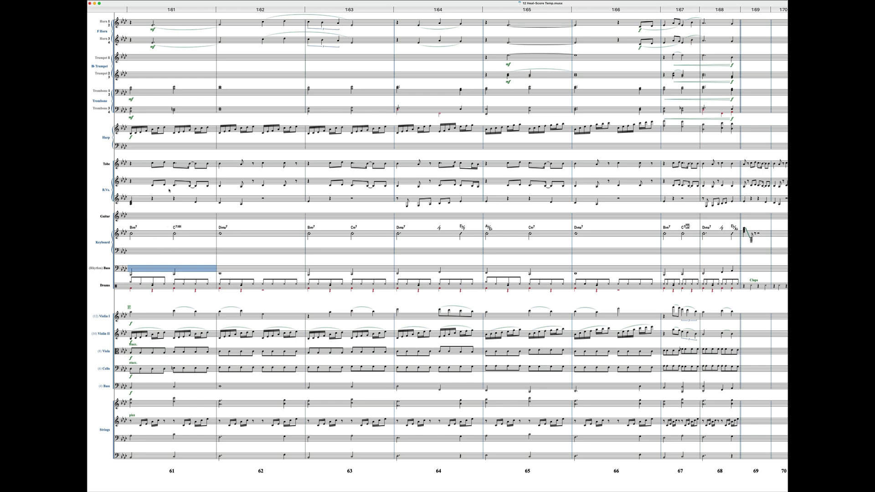
{"action": "mouse_move", "coordinate": [237, 262]}
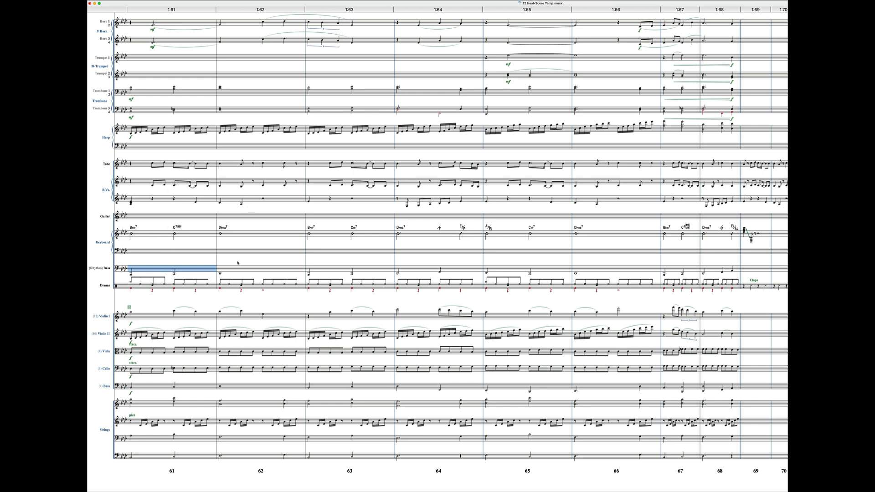
{"action": "mouse_move", "coordinate": [242, 96]}
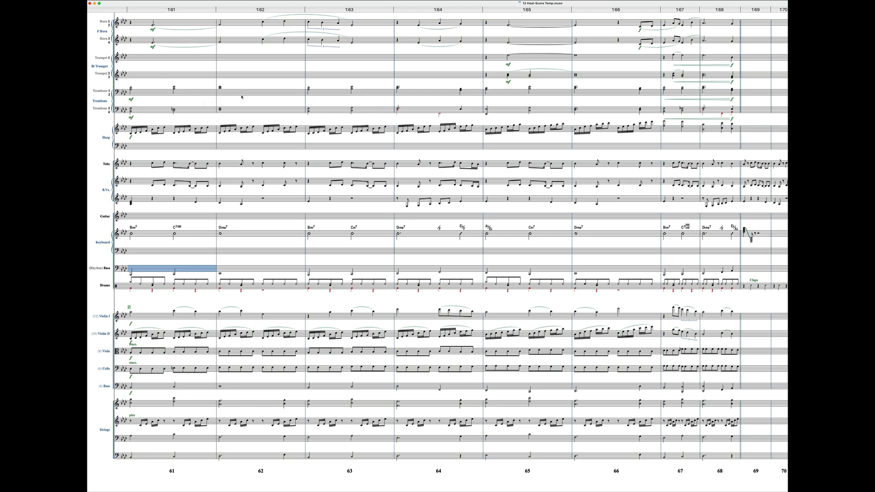
{"action": "left_click", "coordinate": [173, 87]}
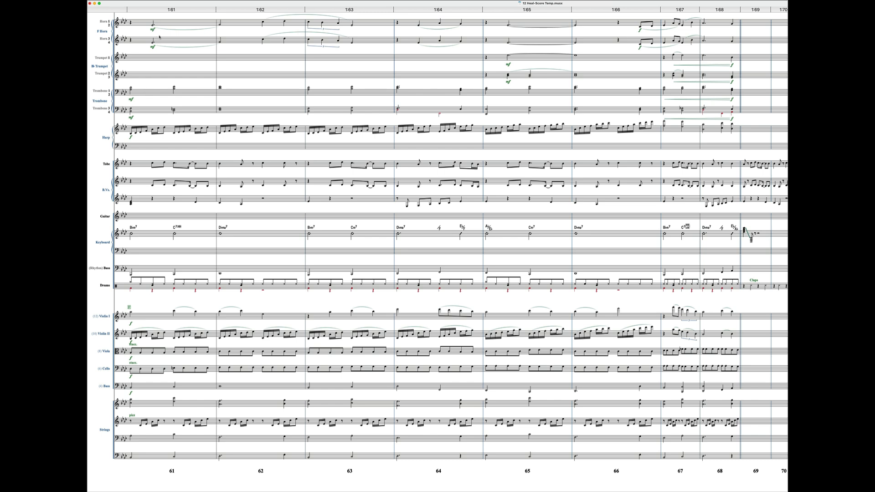
{"action": "mouse_move", "coordinate": [380, 33]}
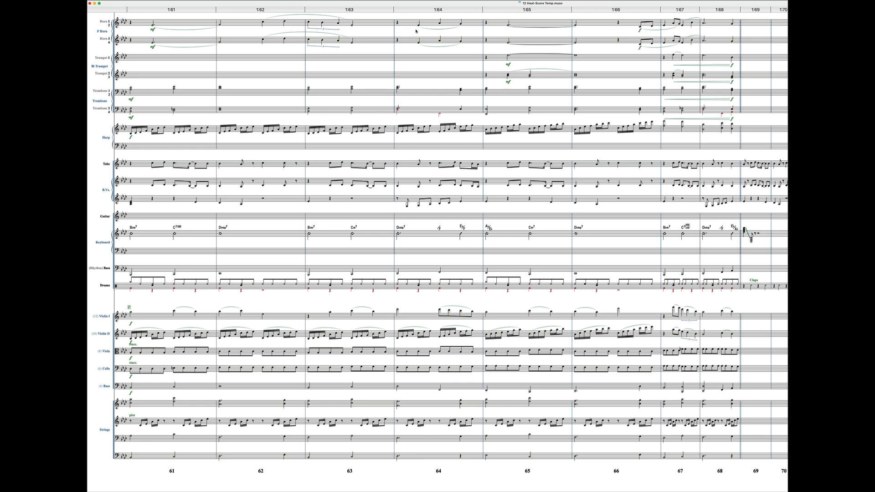
{"action": "mouse_move", "coordinate": [301, 25]}
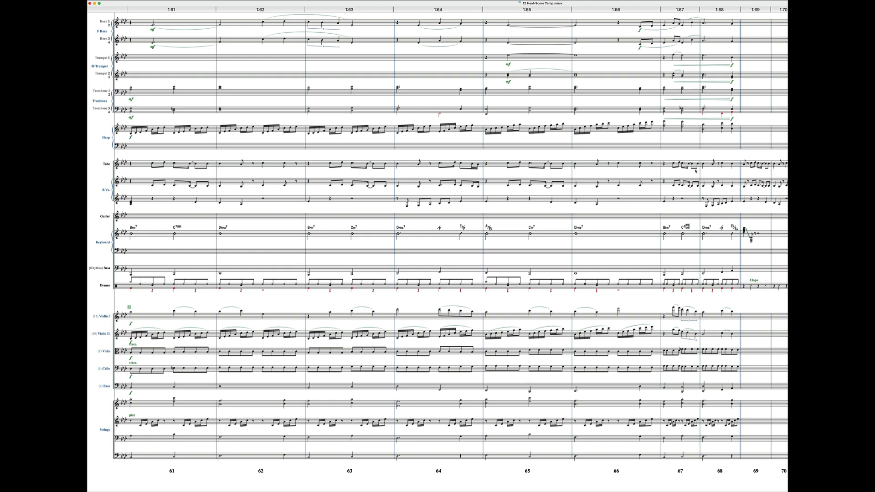
Step: Bring the woodwinds into view and paste the Violin I melody, measures 61–68, into Flute 1
{"action": "scroll", "scroll_direction": "right", "scroll_amount": 3}
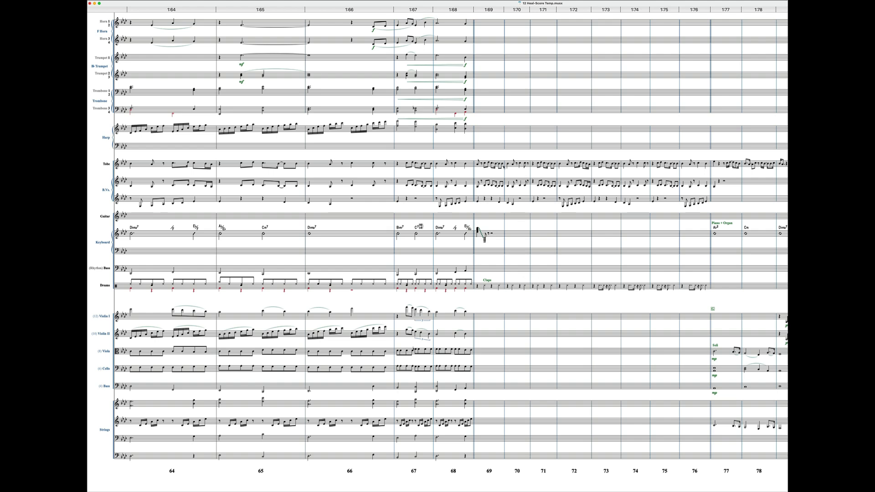
{"action": "scroll", "scroll_direction": "left", "scroll_amount": 3}
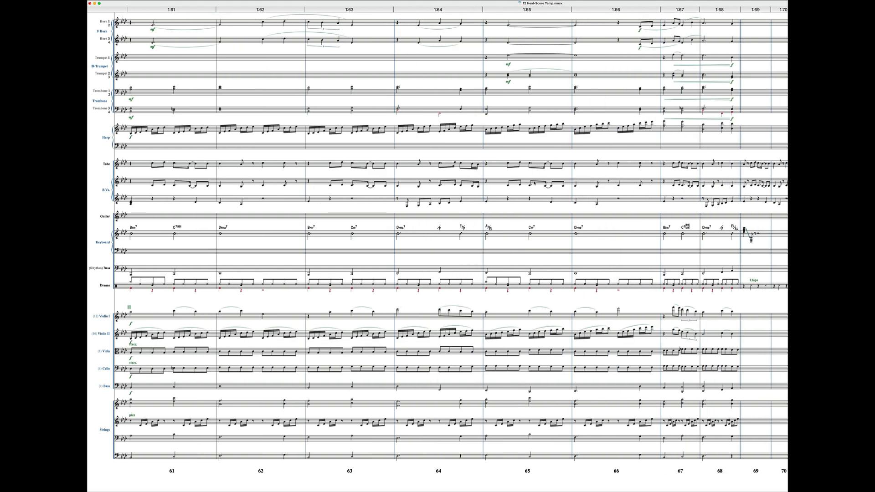
{"action": "scroll", "scroll_direction": "left", "scroll_amount": 3}
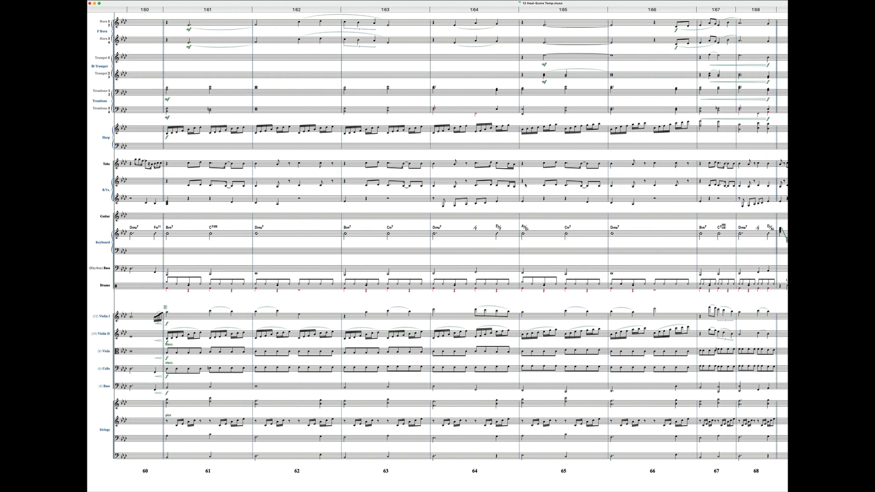
{"action": "scroll", "scroll_direction": "down", "scroll_amount": 3}
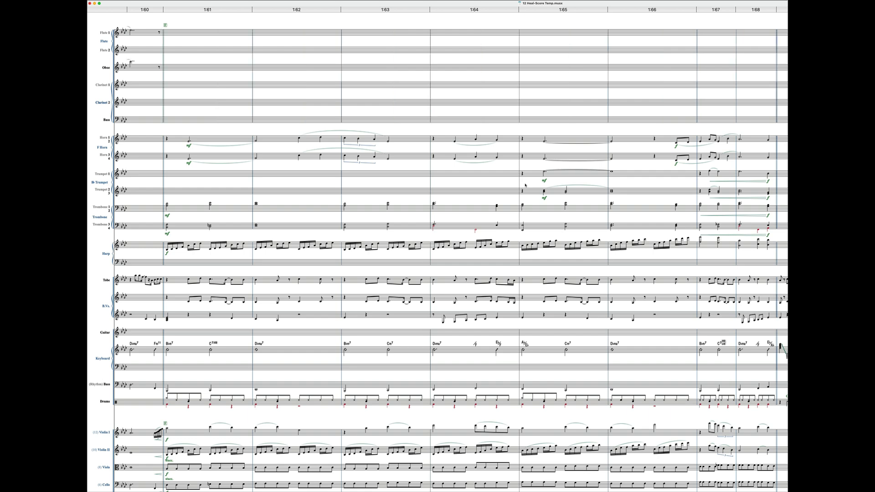
{"action": "scroll", "scroll_direction": "up", "scroll_amount": 3}
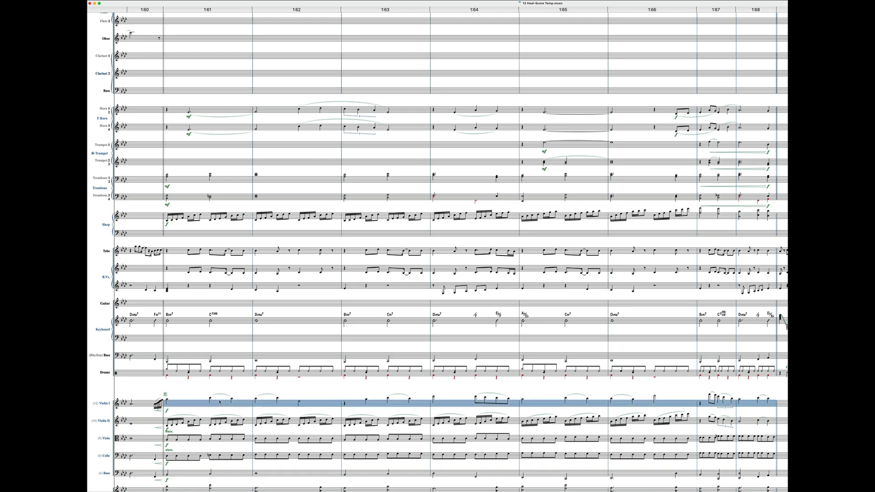
{"action": "scroll", "scroll_direction": "down", "scroll_amount": 3}
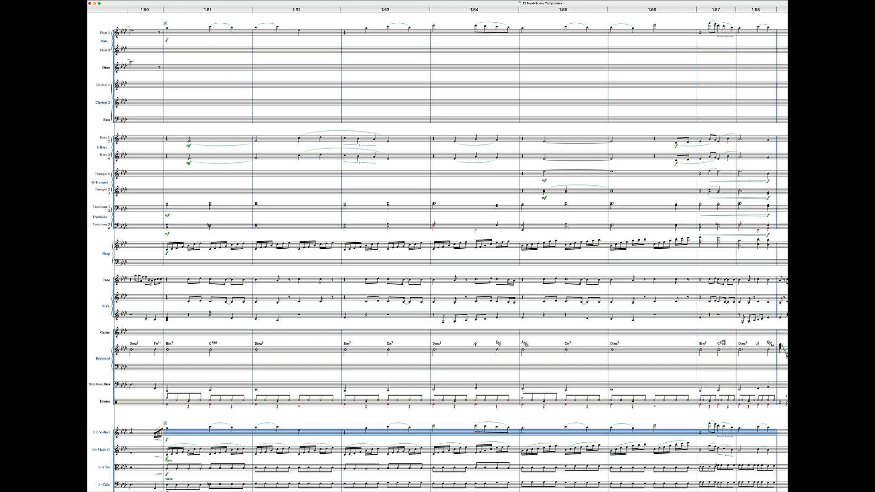
{"action": "mouse_move", "coordinate": [502, 420]}
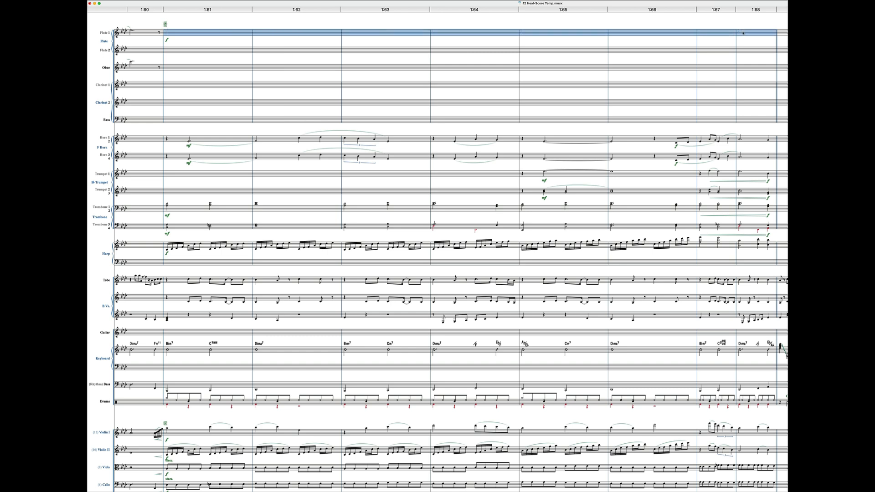
{"action": "mouse_move", "coordinate": [410, 218]}
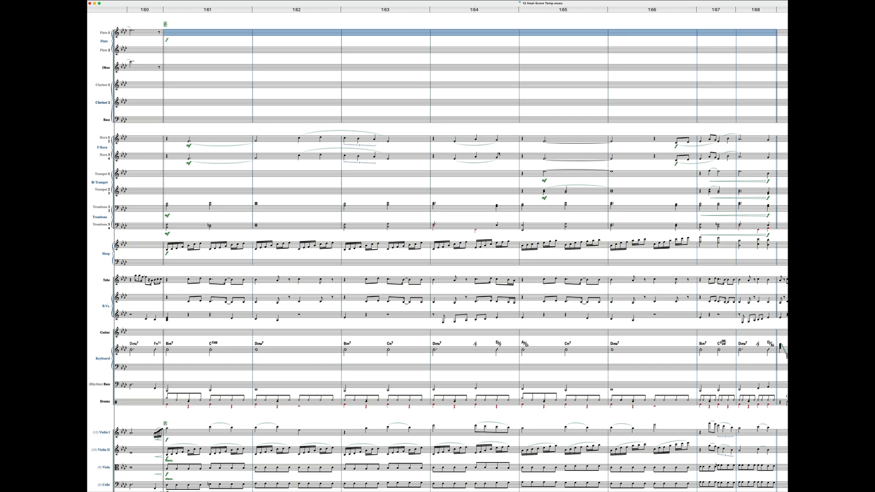
Step: Copy the Violin II figure from measures 61–66 into Flute 1, Flute 2, Oboe and both clarinets
{"action": "left_click", "coordinate": [209, 443]}
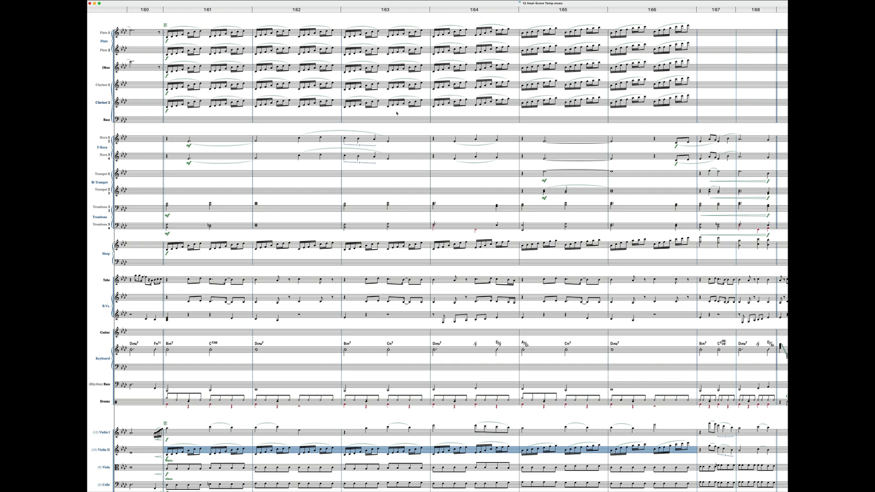
{"action": "mouse_move", "coordinate": [589, 107]}
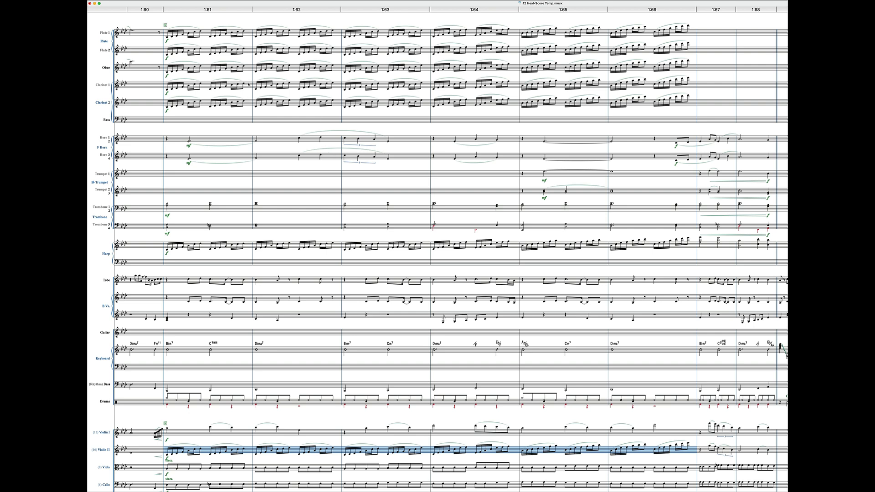
Step: Delete the oboe and clarinet copies, then turn the Flute 1 run start and Flute 2 bar 161 second half into rests
{"action": "left_click", "coordinate": [195, 33]}
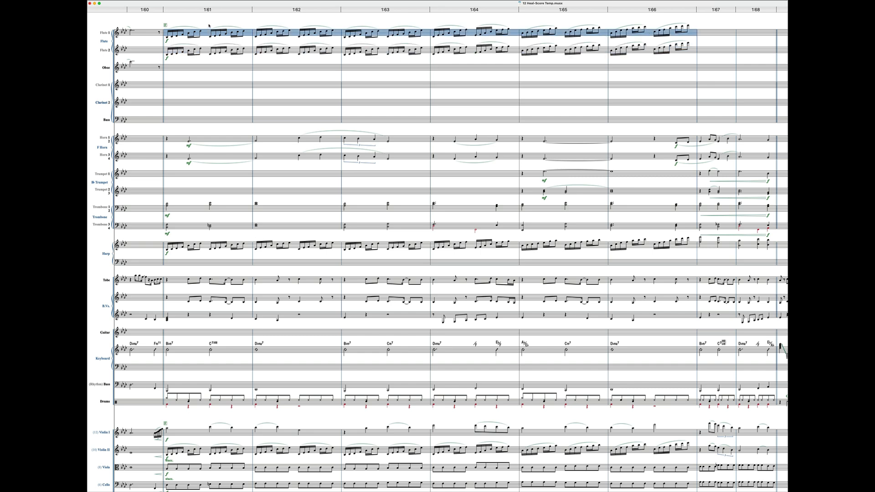
{"action": "left_click", "coordinate": [189, 33]}
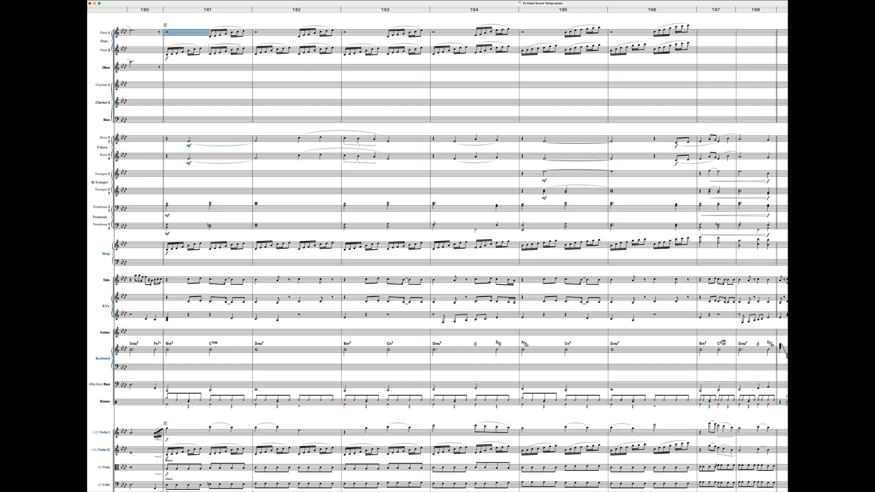
{"action": "left_click", "coordinate": [223, 51]}
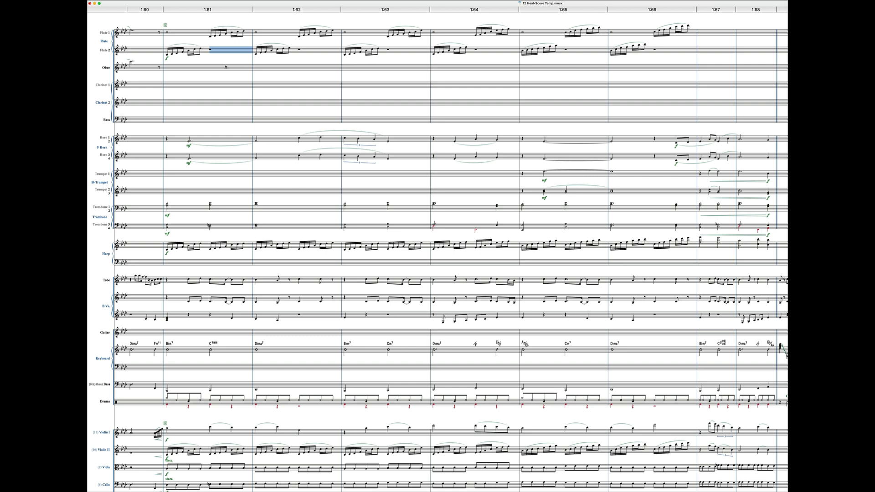
{"action": "mouse_move", "coordinate": [213, 74]}
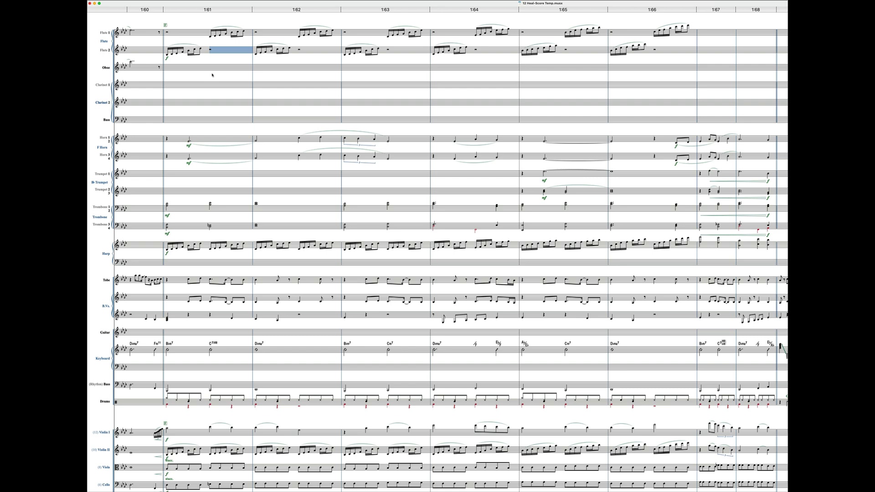
{"action": "mouse_move", "coordinate": [205, 84]}
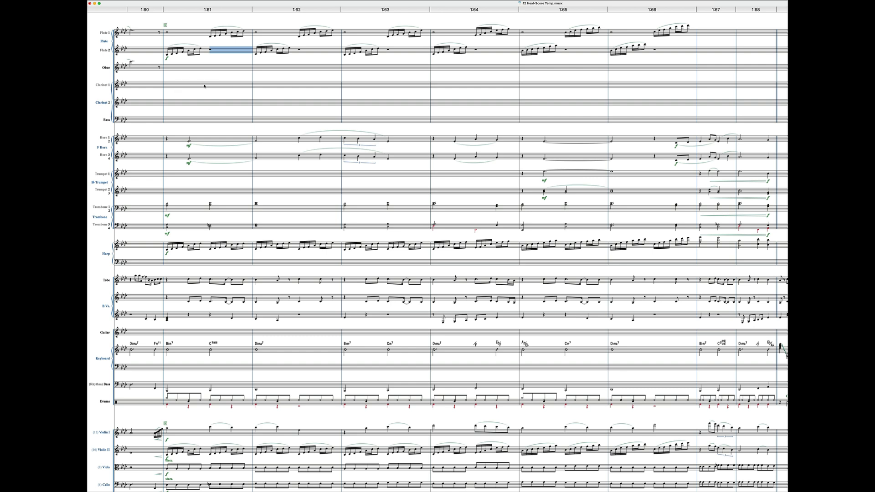
{"action": "mouse_move", "coordinate": [394, 71]}
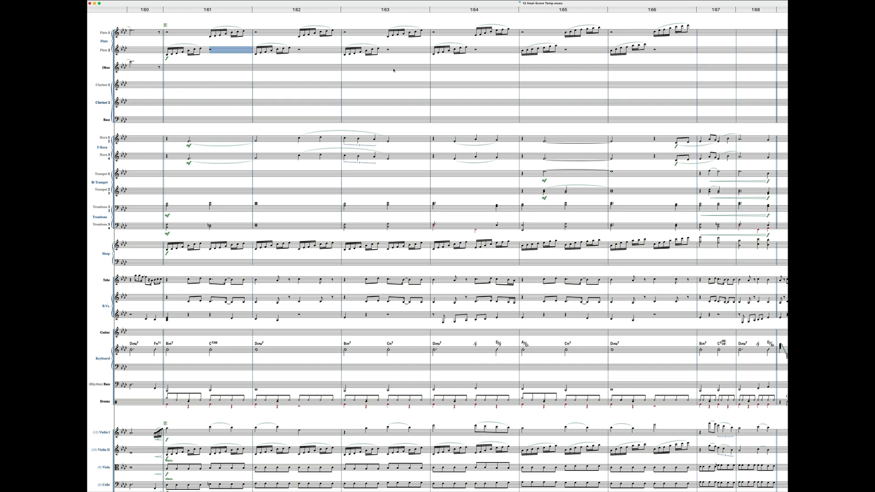
{"action": "mouse_move", "coordinate": [447, 75]}
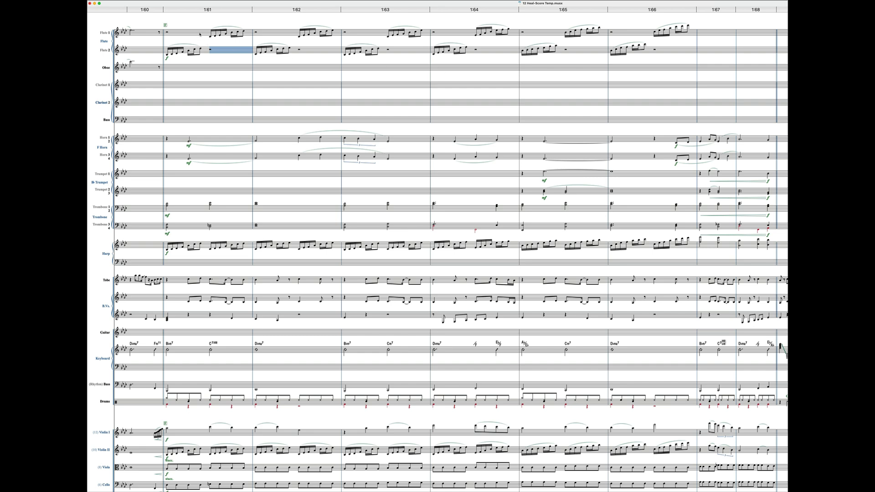
{"action": "mouse_move", "coordinate": [505, 57]}
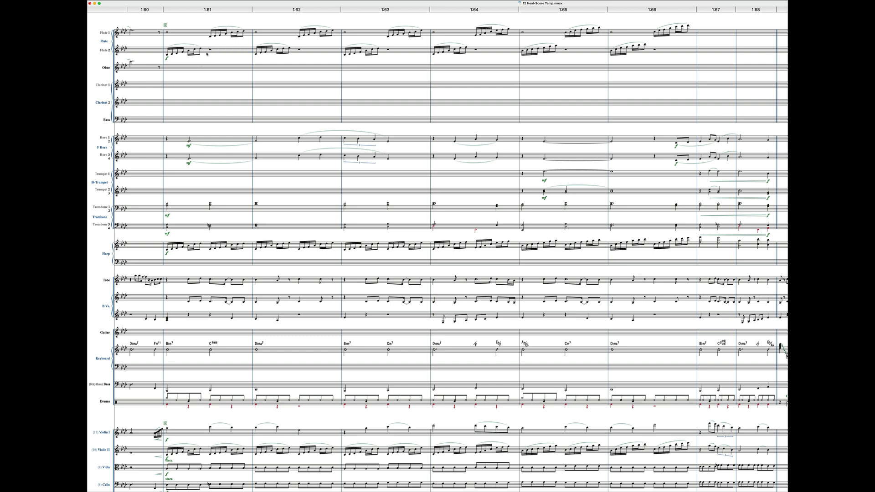
{"action": "mouse_move", "coordinate": [220, 74]}
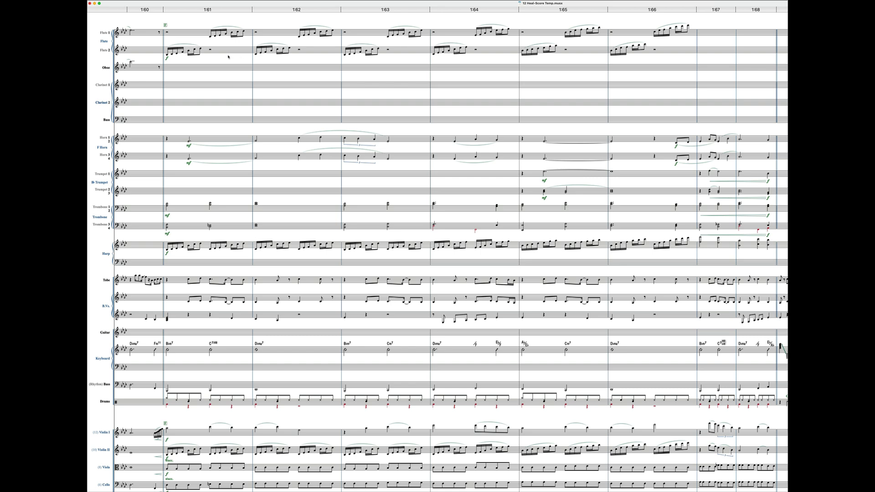
{"action": "mouse_move", "coordinate": [229, 55]}
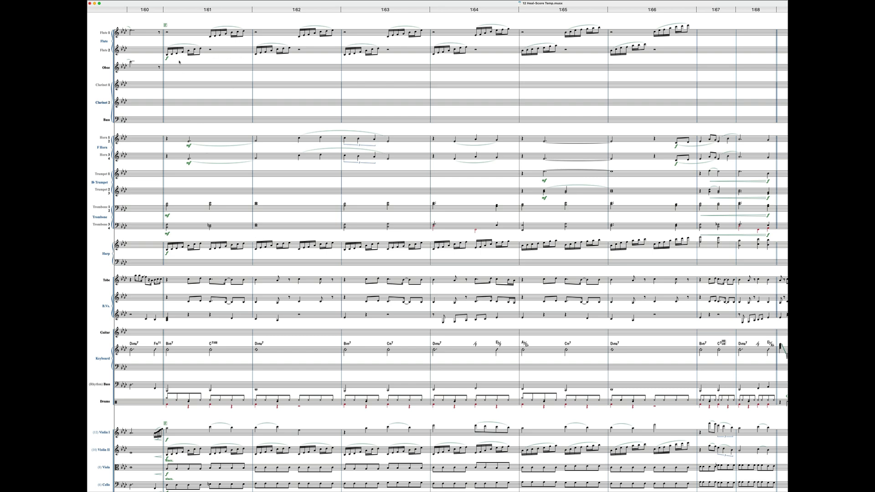
{"action": "mouse_move", "coordinate": [224, 98]}
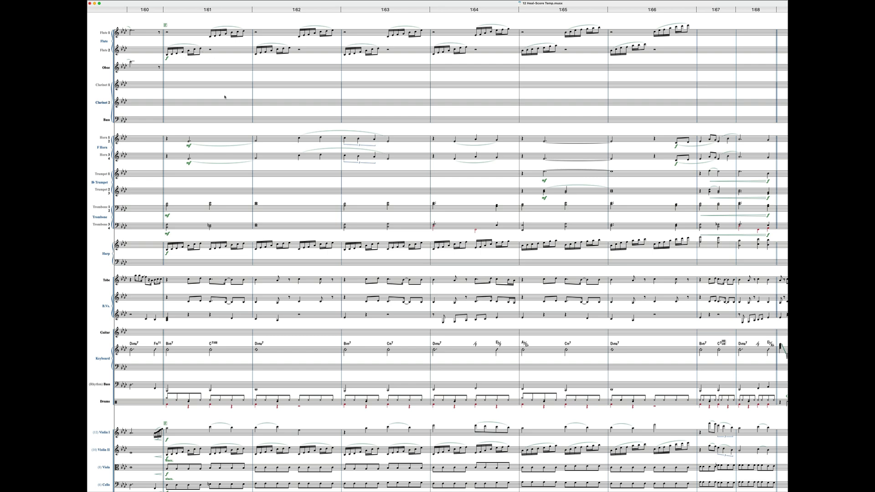
{"action": "mouse_move", "coordinate": [230, 177]}
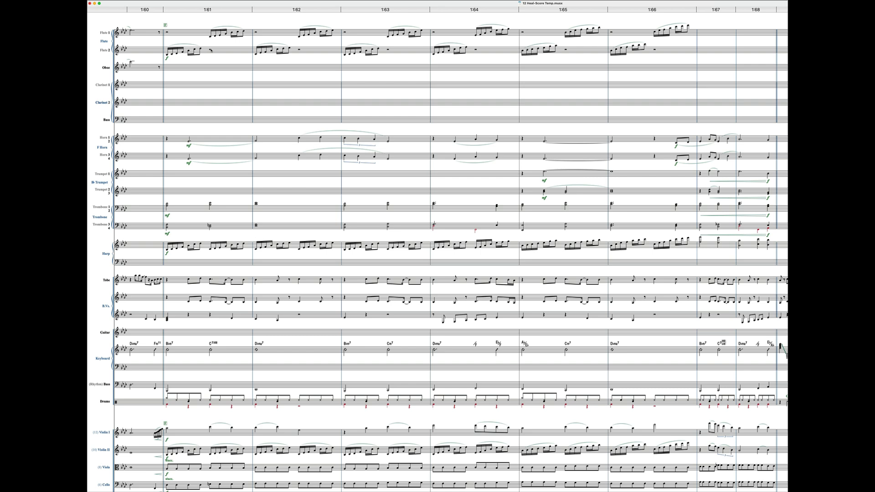
{"action": "mouse_move", "coordinate": [208, 426]}
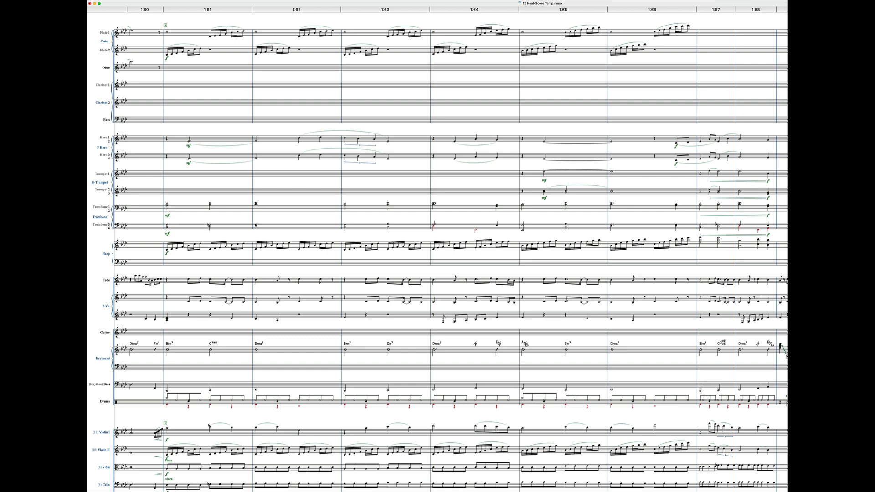
Step: Paste Violin I's second halves of bars 161 and 163 into the matching flute beats
{"action": "left_click", "coordinate": [252, 432]}
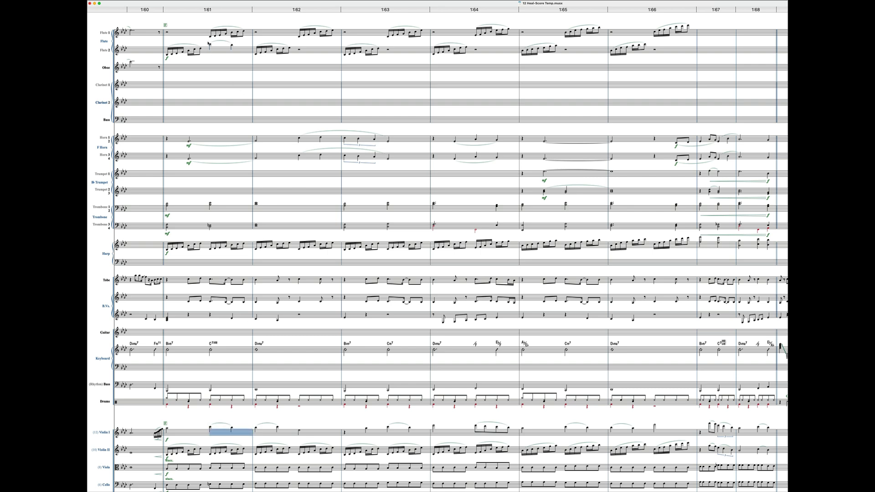
{"action": "left_click", "coordinate": [224, 50]}
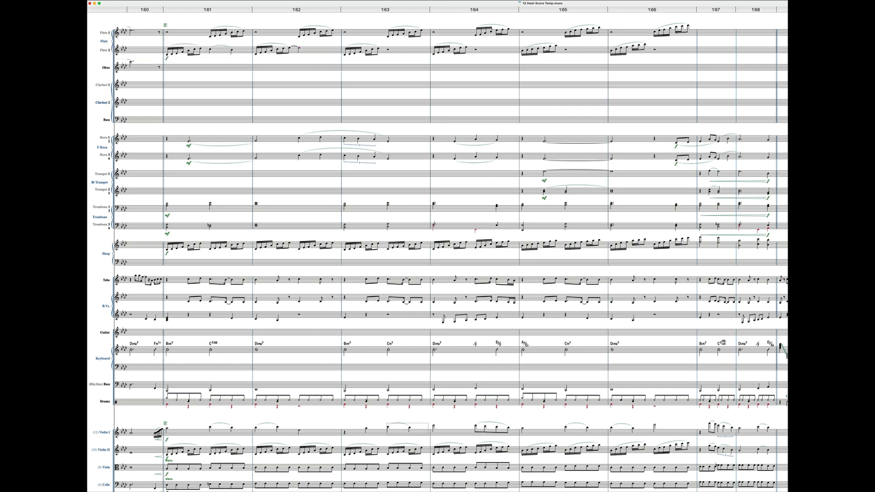
{"action": "left_click", "coordinate": [407, 430]}
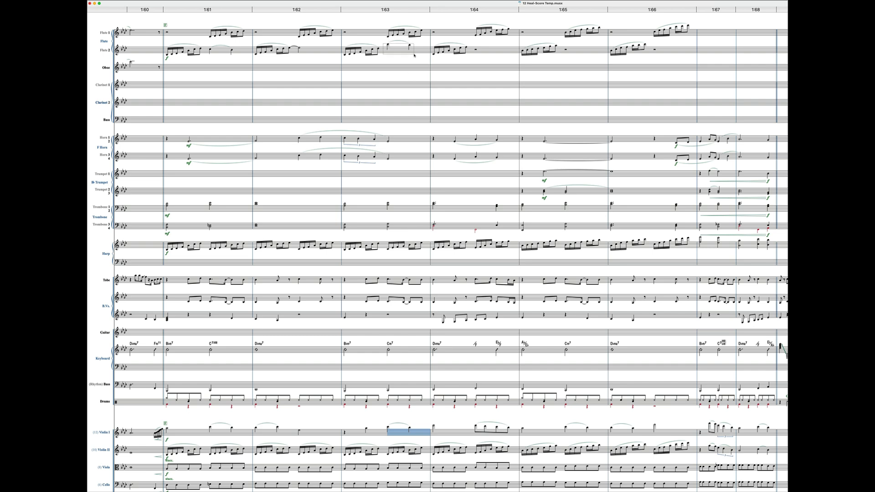
{"action": "left_click", "coordinate": [399, 50]}
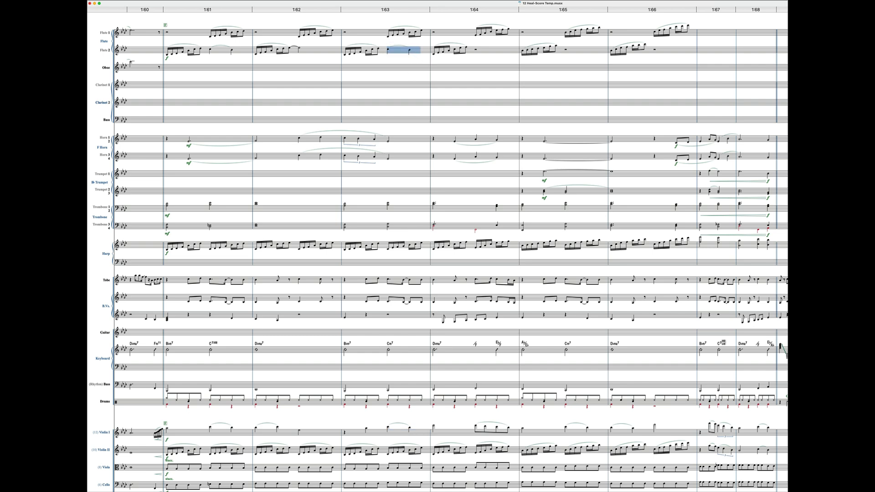
{"action": "mouse_move", "coordinate": [467, 94]}
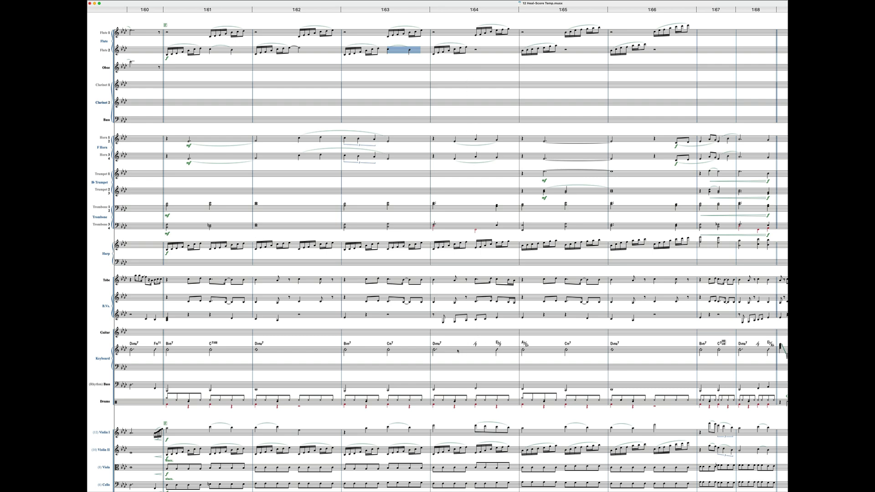
{"action": "mouse_move", "coordinate": [478, 61]}
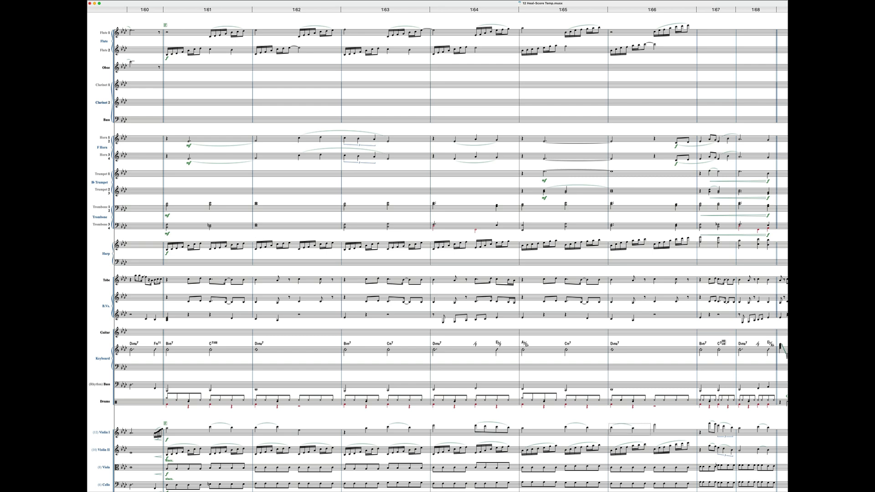
Step: Slur the flute fragments in Flute 2 bars 163, 164 and 166 and Flute 1 bar 162 second half
{"action": "left_click", "coordinate": [631, 432]}
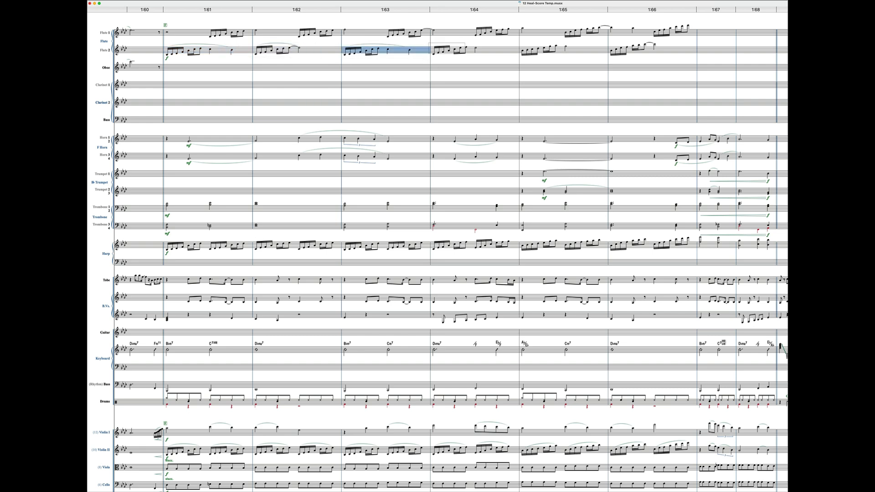
{"action": "key", "text": "Right"}
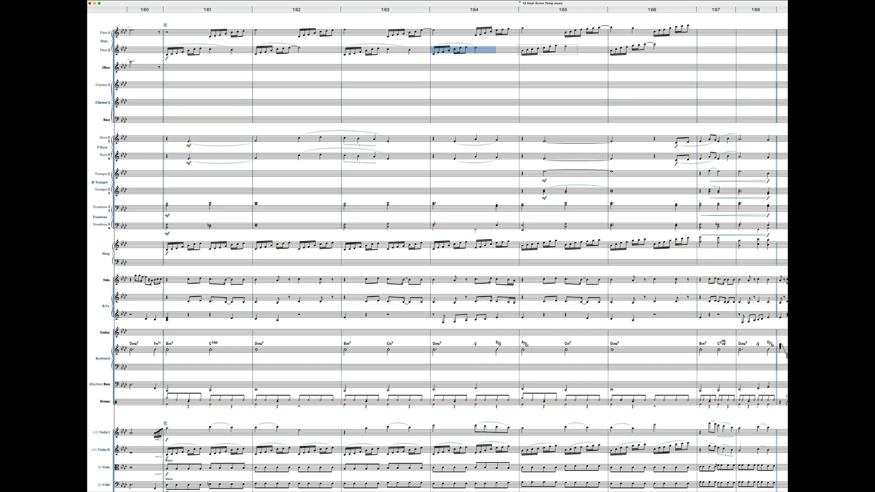
{"action": "left_click", "coordinate": [636, 51]}
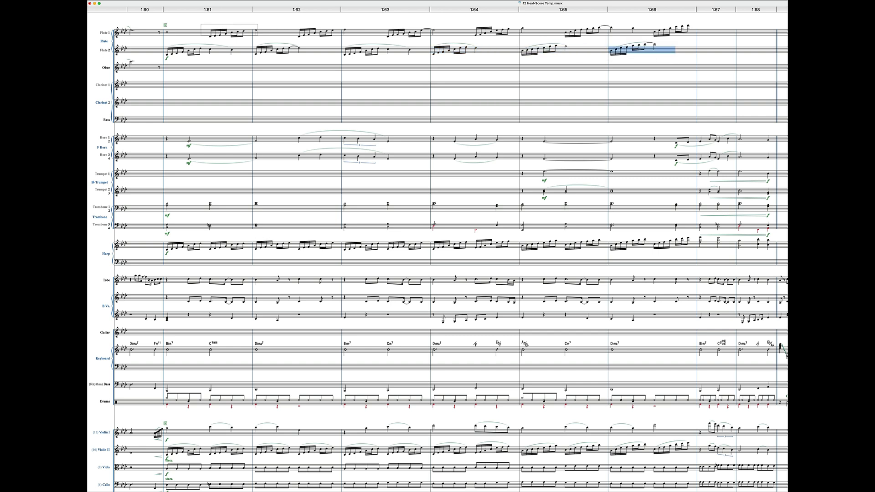
{"action": "left_click", "coordinate": [313, 32]}
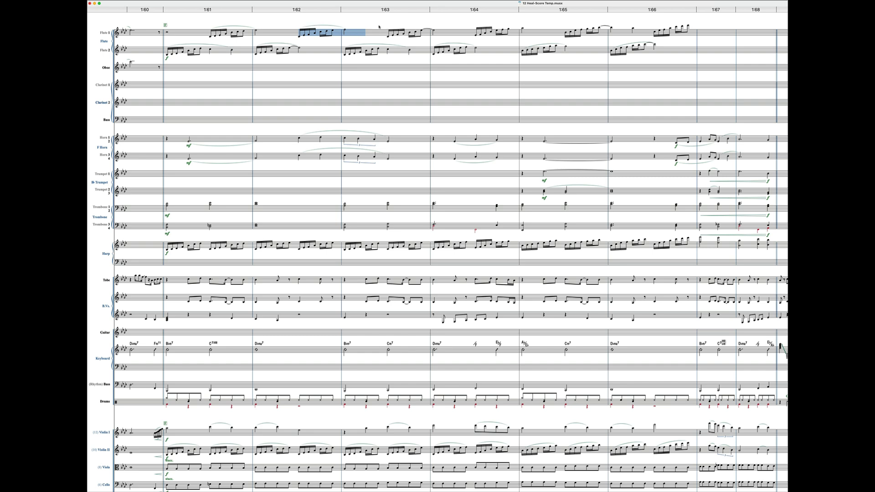
{"action": "left_click", "coordinate": [410, 32]}
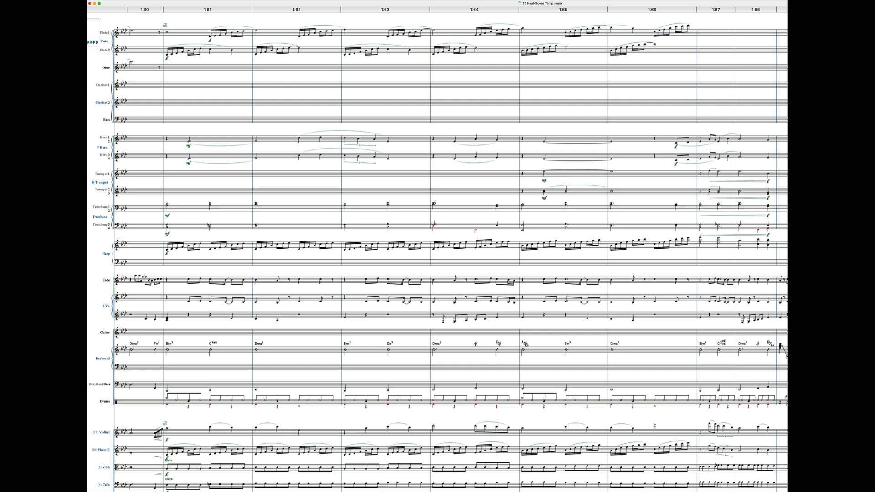
Step: Copy both flutes' bars 161–164 into the clarinets starting at Clarinet 1 bar 161
{"action": "left_click", "coordinate": [207, 51]}
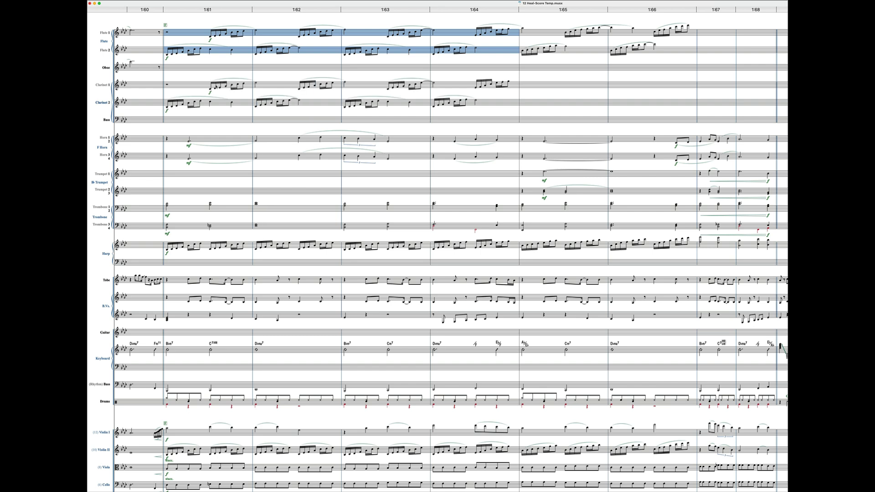
{"action": "mouse_move", "coordinate": [217, 56]}
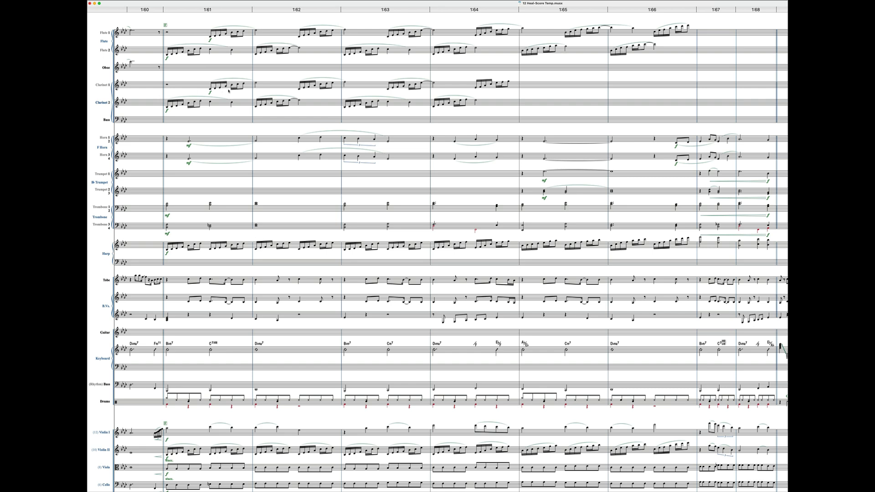
{"action": "mouse_move", "coordinate": [175, 40]}
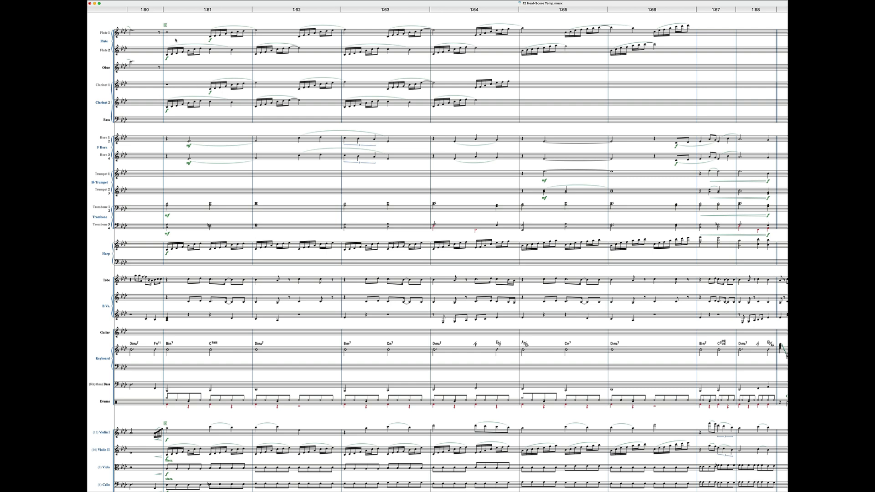
{"action": "left_click", "coordinate": [170, 49]}
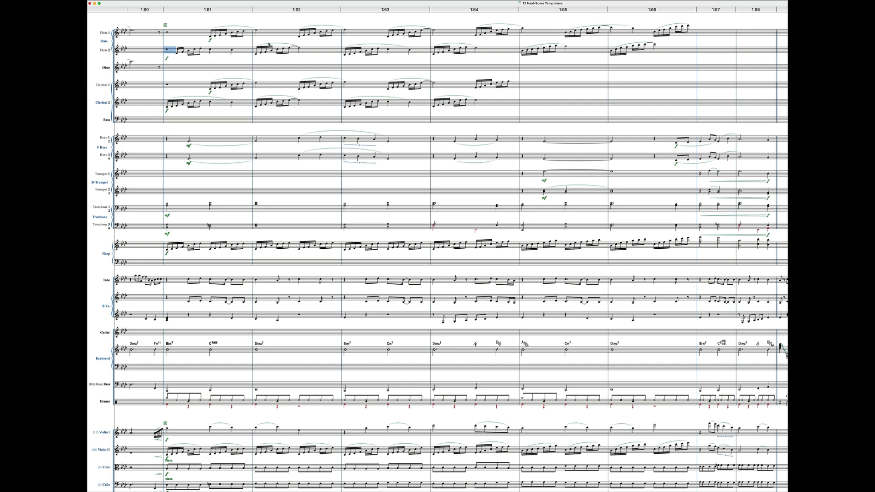
Step: Copy the Flute 2 sixteenth figure from measure 161 into measure 163
{"action": "left_click", "coordinate": [343, 50]}
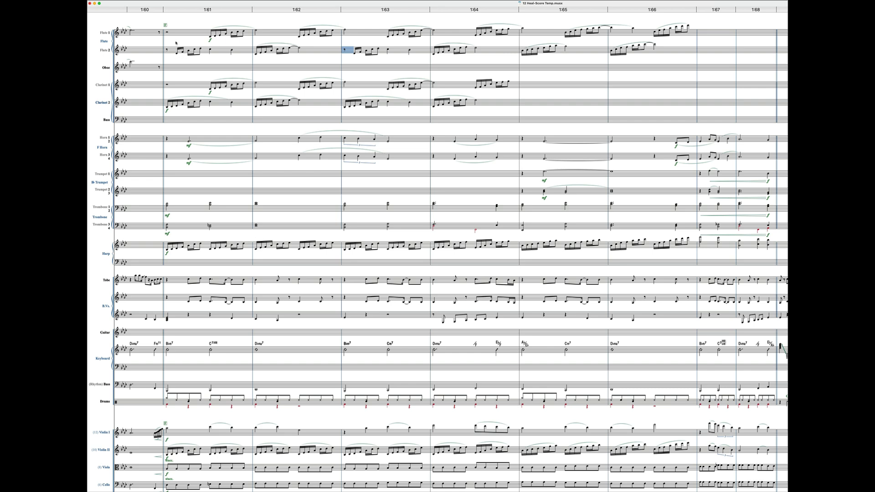
{"action": "left_click", "coordinate": [200, 49]}
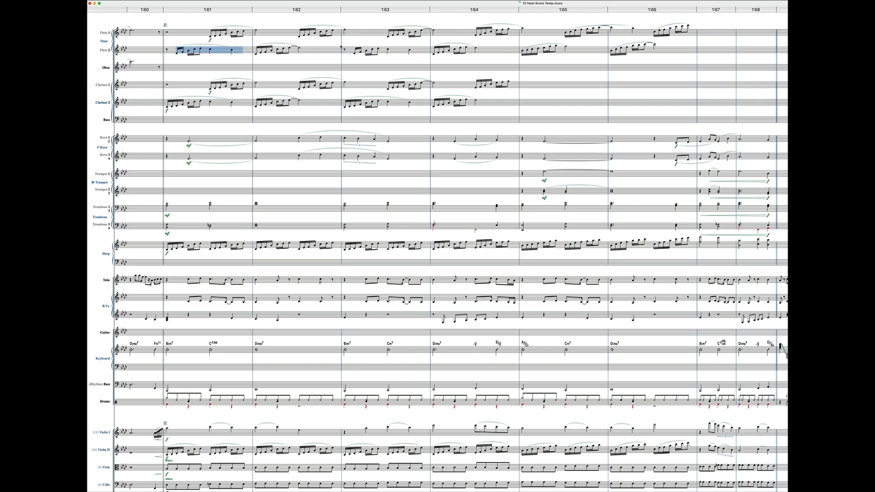
{"action": "left_click", "coordinate": [385, 50]}
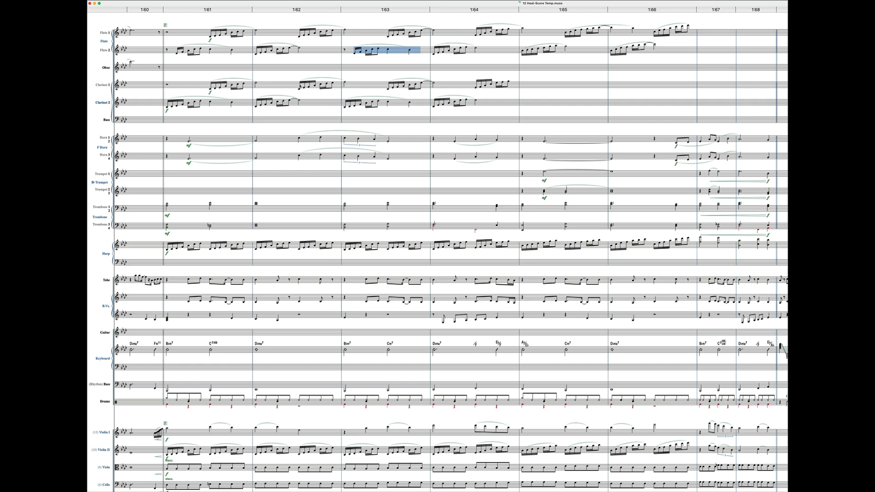
{"action": "mouse_move", "coordinate": [524, 76]}
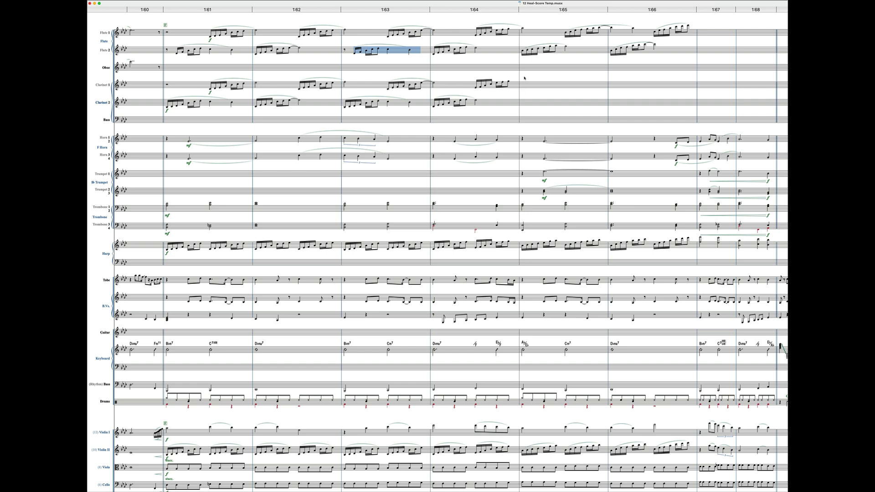
{"action": "mouse_move", "coordinate": [518, 23]}
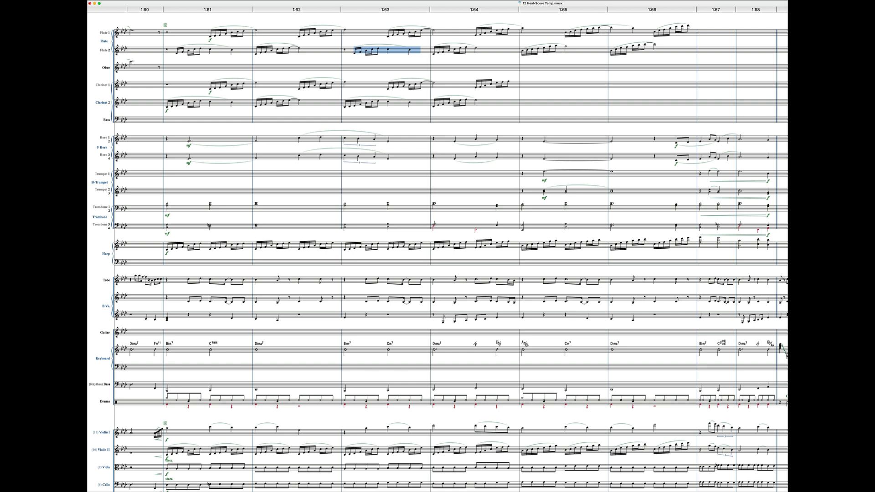
{"action": "mouse_move", "coordinate": [519, 25]}
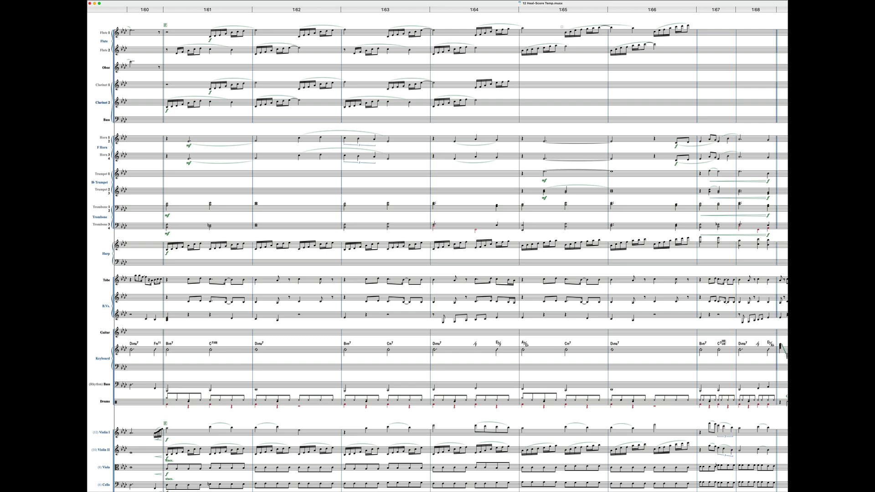
Step: Copy both flutes' measures 165–166 into the clarinets at measure 165 and clear the selection
{"action": "left_click", "coordinate": [547, 32]}
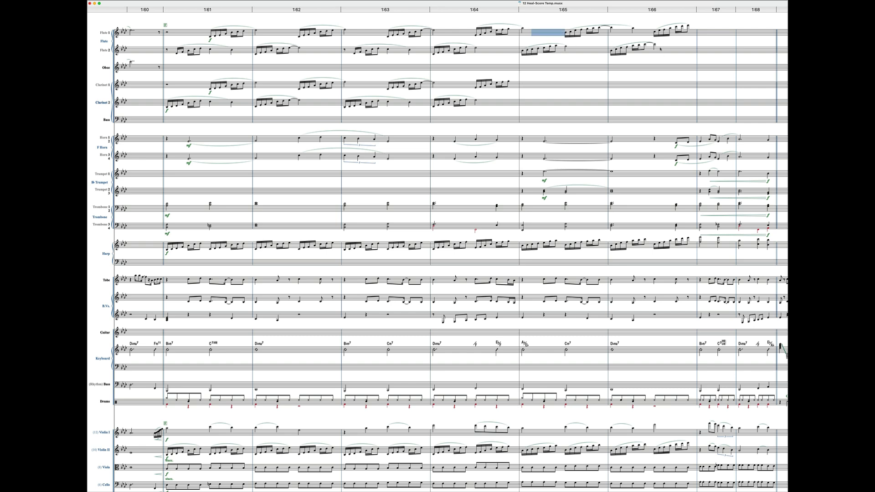
{"action": "left_click", "coordinate": [613, 49]}
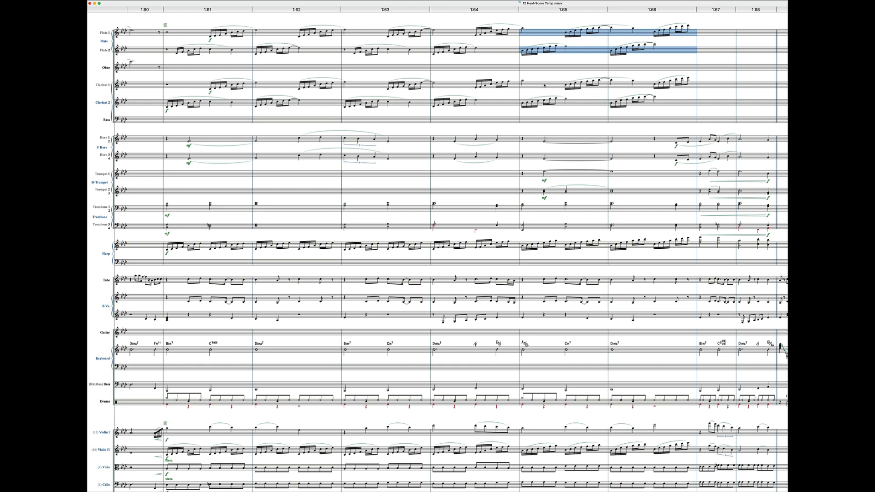
{"action": "mouse_move", "coordinate": [550, 123]}
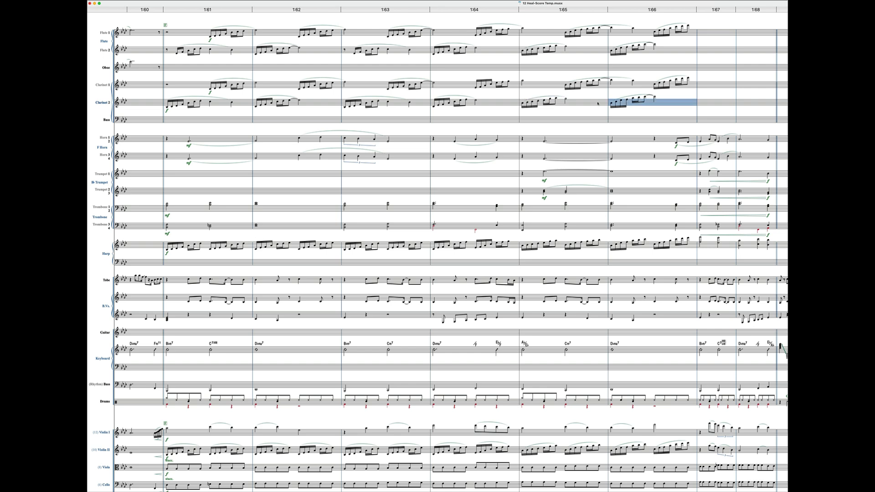
{"action": "left_click", "coordinate": [528, 103]}
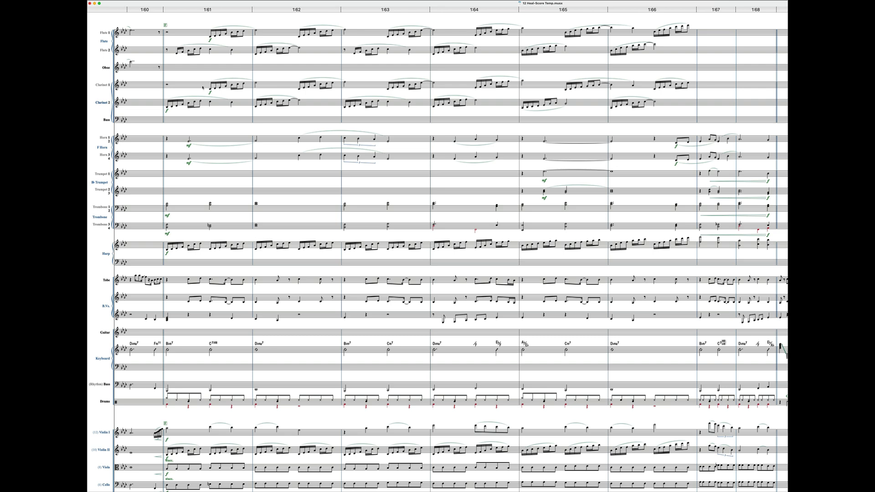
{"action": "mouse_move", "coordinate": [318, 74]}
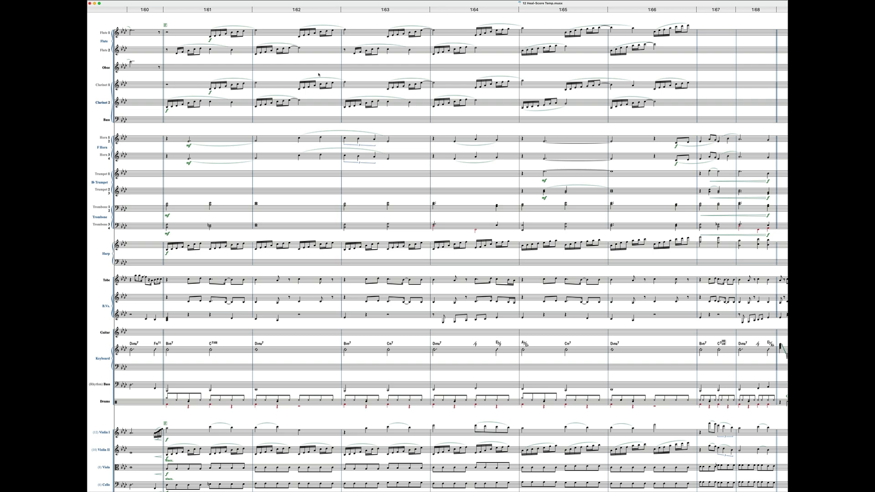
{"action": "mouse_move", "coordinate": [383, 71]}
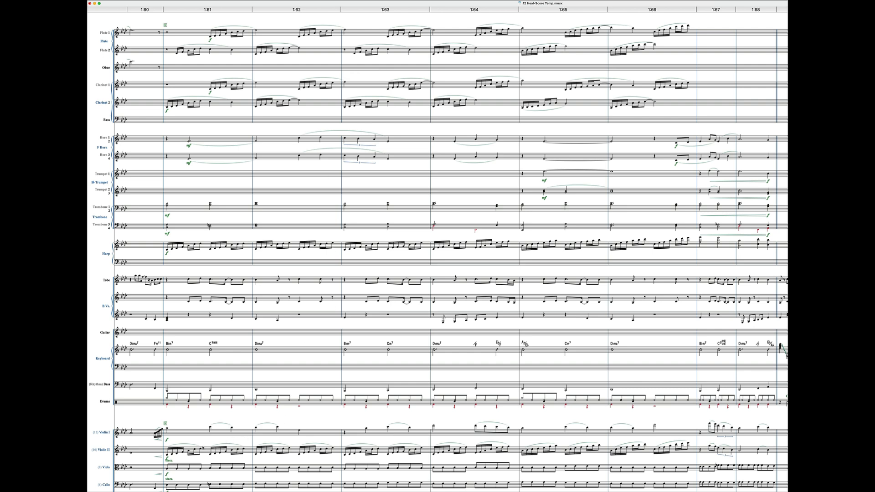
Step: Paste the Violin II line from measures 161–166 into the Oboe staff at measure 161
{"action": "left_click", "coordinate": [201, 450]}
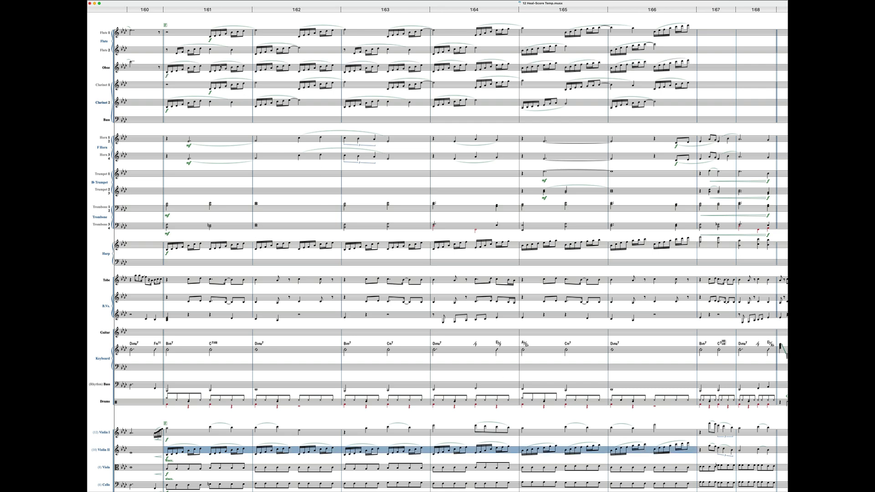
{"action": "left_click", "coordinate": [169, 67]}
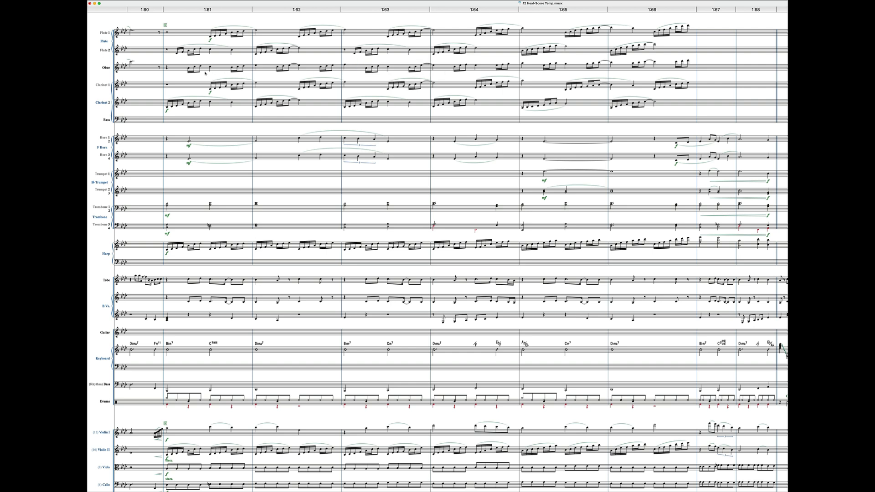
Step: Rework the Oboe sixteenth-note groups one by one through measures 161–163
{"action": "left_click", "coordinate": [195, 67]}
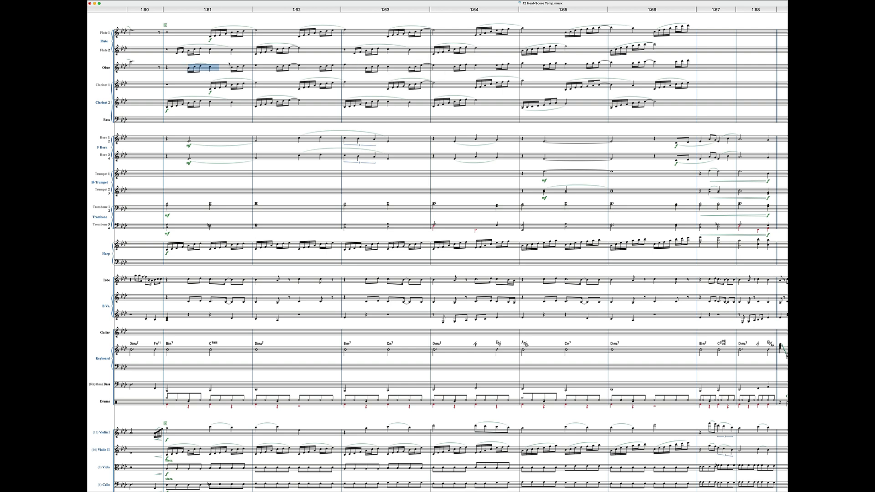
{"action": "left_click", "coordinate": [239, 69]}
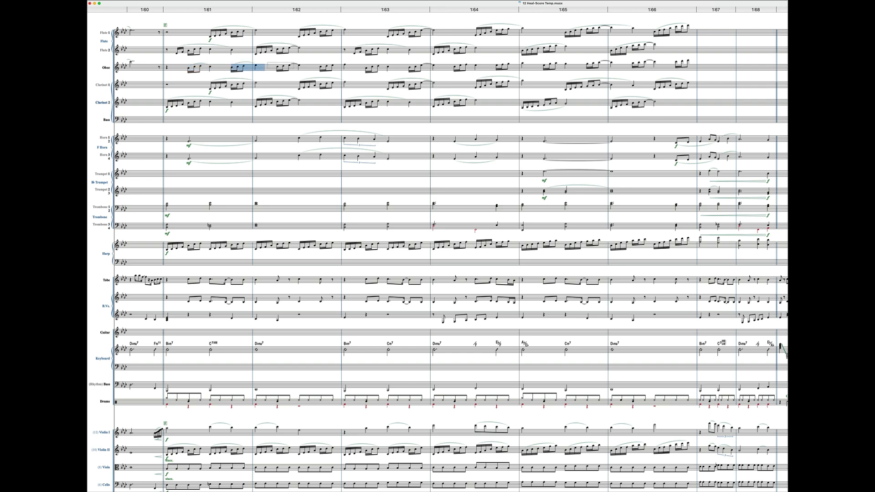
{"action": "left_click", "coordinate": [334, 68]}
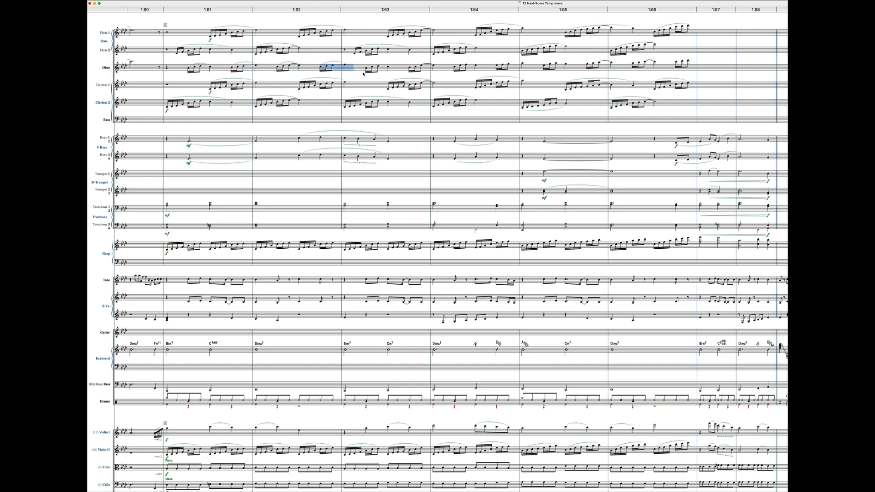
{"action": "left_click", "coordinate": [385, 68]}
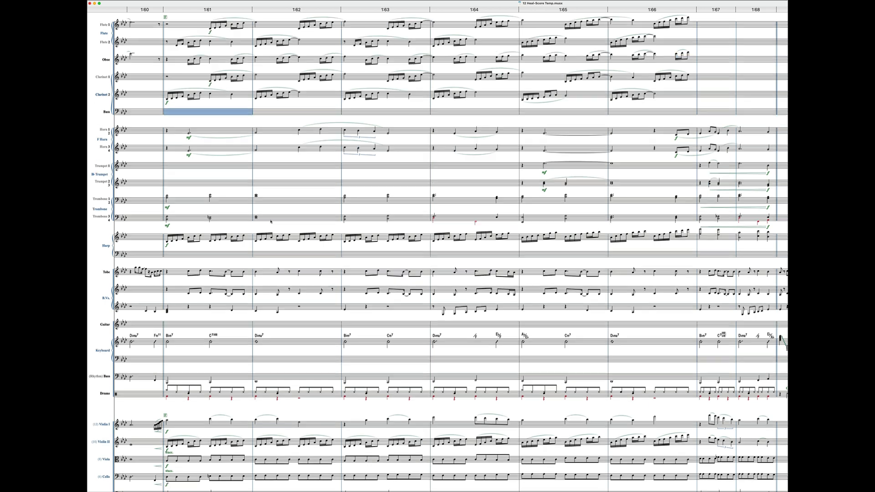
Step: Fill the bass clarinet staff with the quarter-note bass line through measures 161–168
{"action": "scroll", "scroll_direction": "down", "scroll_amount": 3}
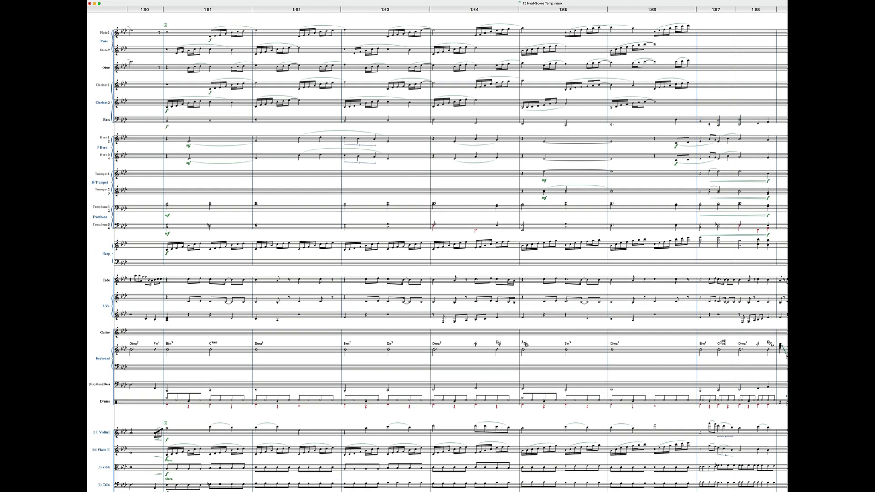
{"action": "left_click", "coordinate": [720, 119]}
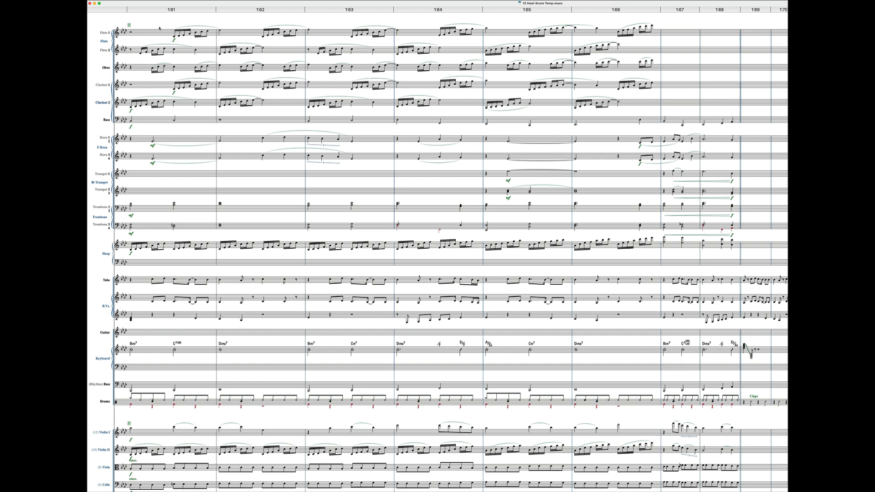
{"action": "left_click", "coordinate": [159, 32]}
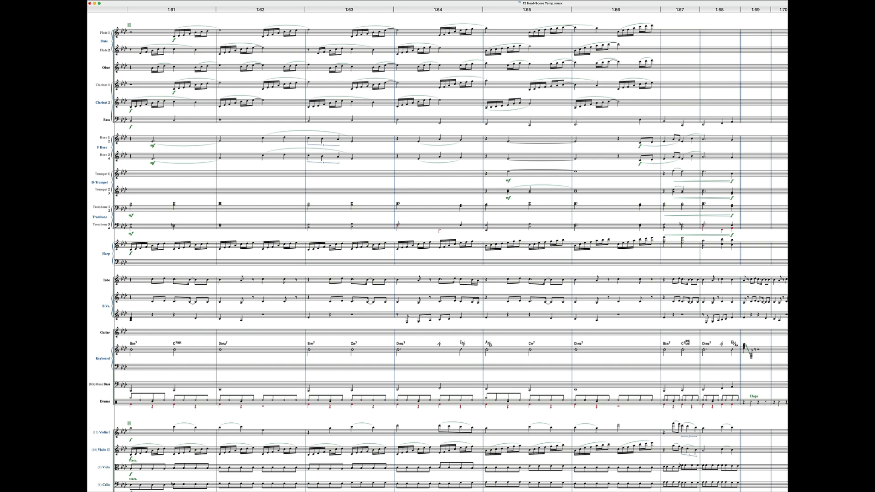
{"action": "mouse_move", "coordinate": [191, 133]}
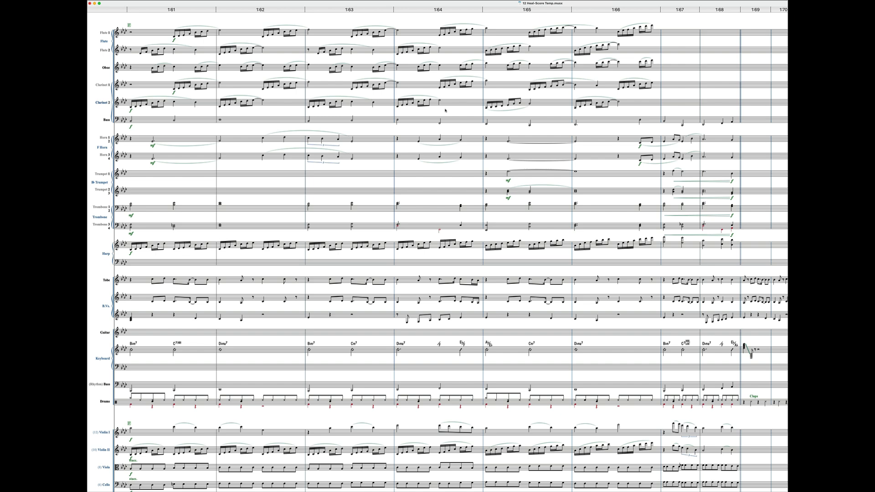
{"action": "mouse_move", "coordinate": [329, 74]}
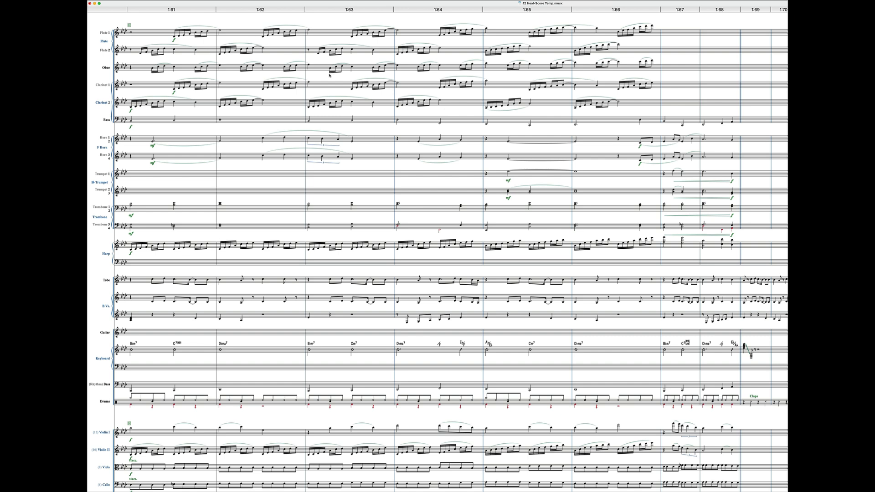
{"action": "mouse_move", "coordinate": [332, 166]}
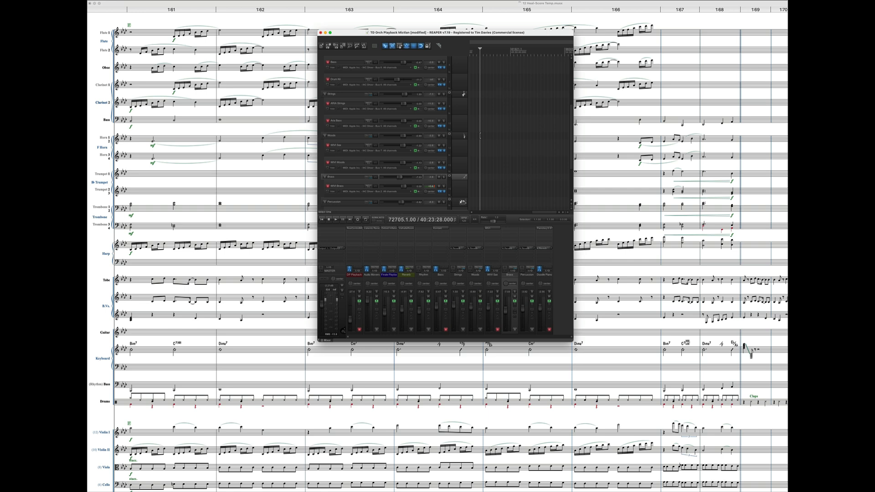
{"action": "mouse_move", "coordinate": [364, 104]}
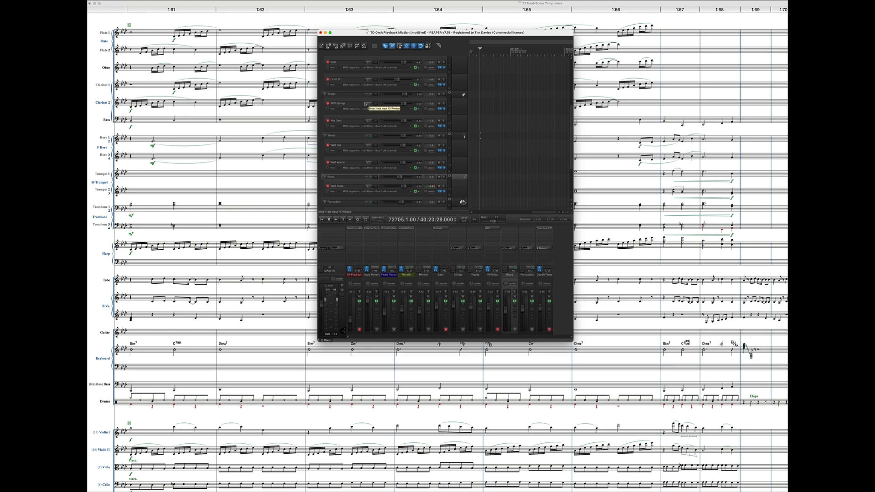
{"action": "mouse_move", "coordinate": [367, 160]}
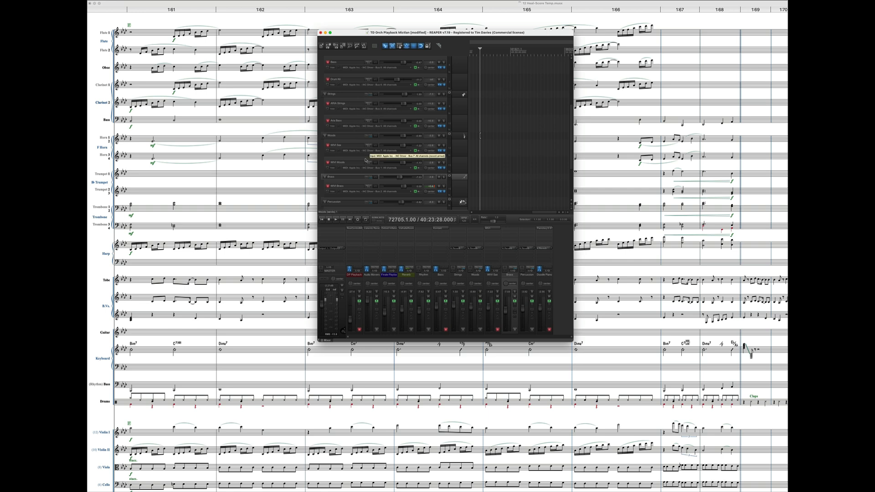